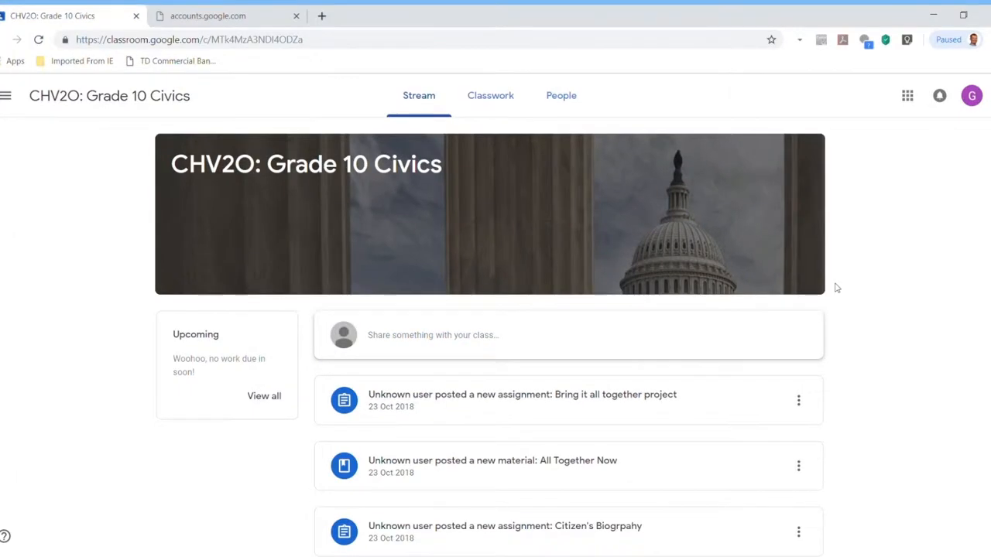
pyautogui.moveTo(694, 302)
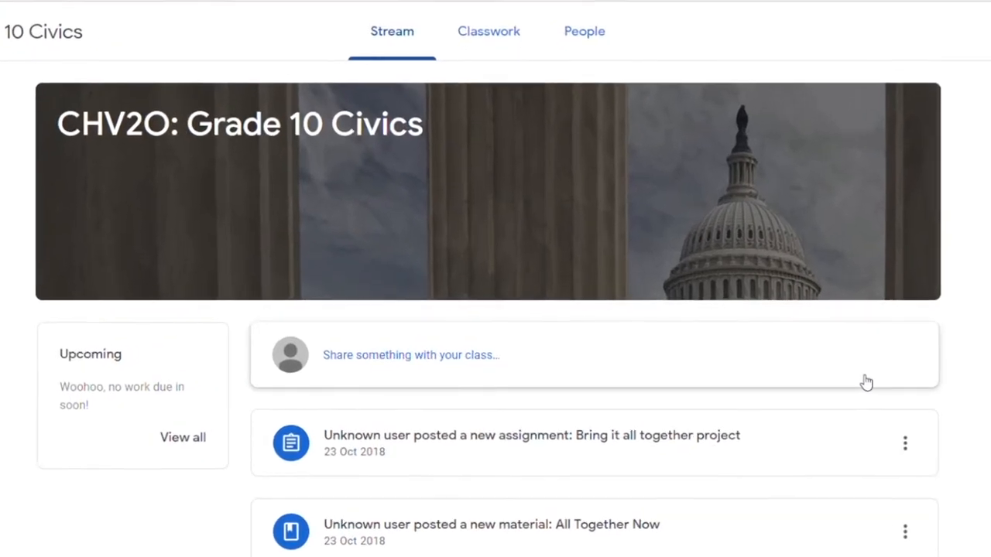
# Scroll down through the course Stream before leaving it
pyautogui.scroll(-3)
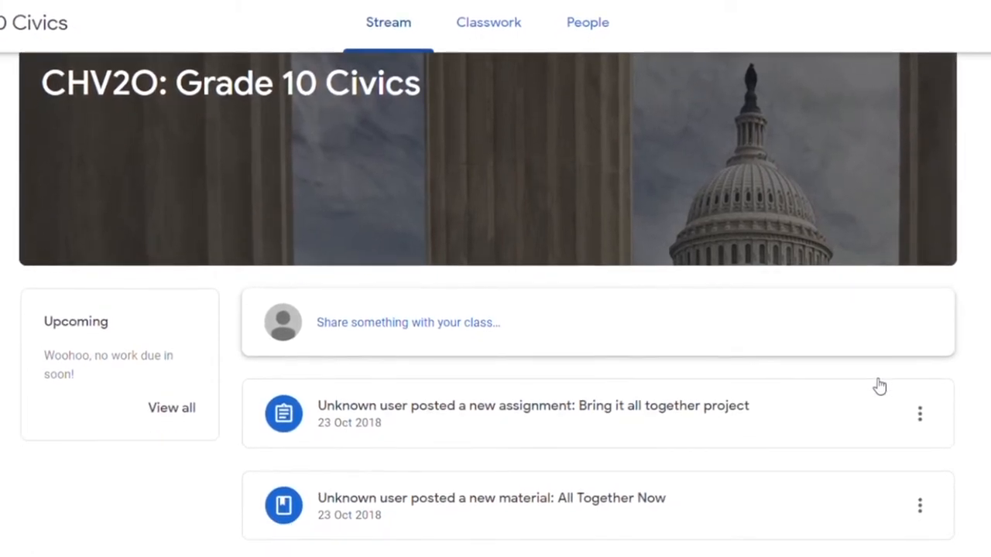
pyautogui.scroll(-3)
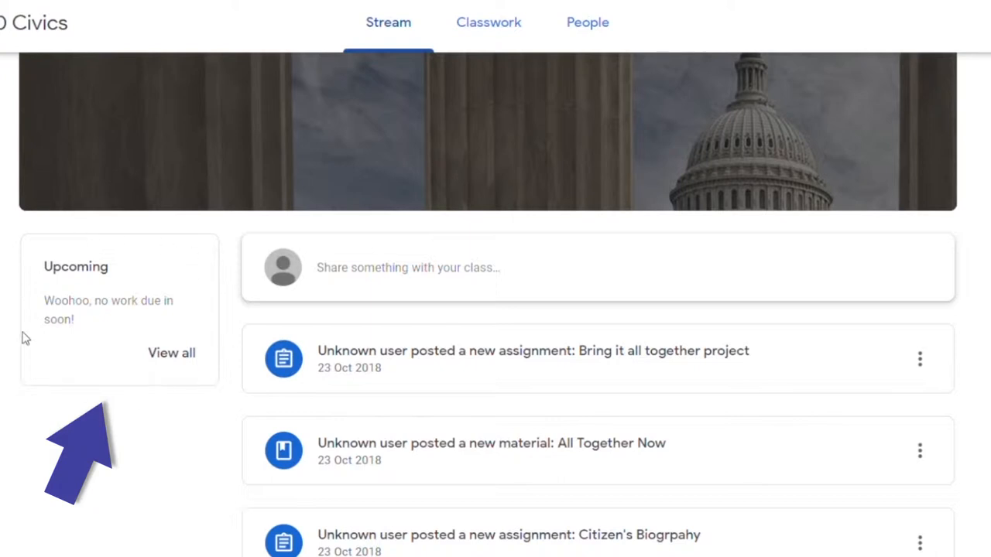
pyautogui.moveTo(75, 266)
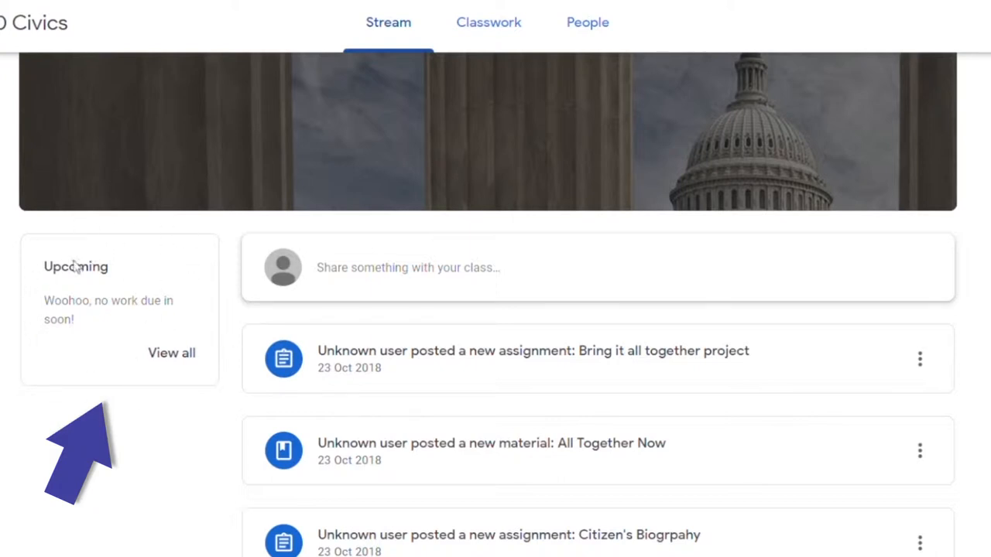
pyautogui.scroll(-3)
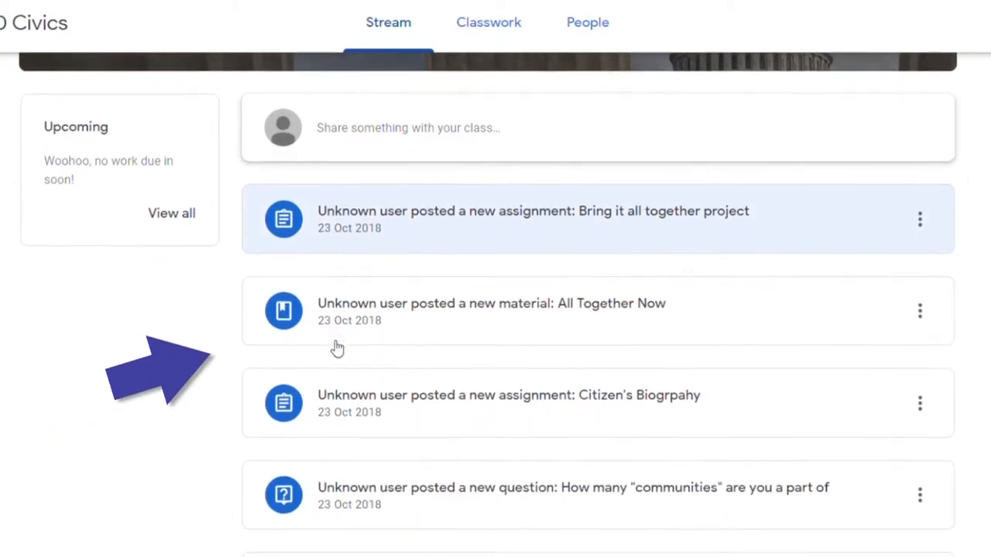
pyautogui.scroll(-3)
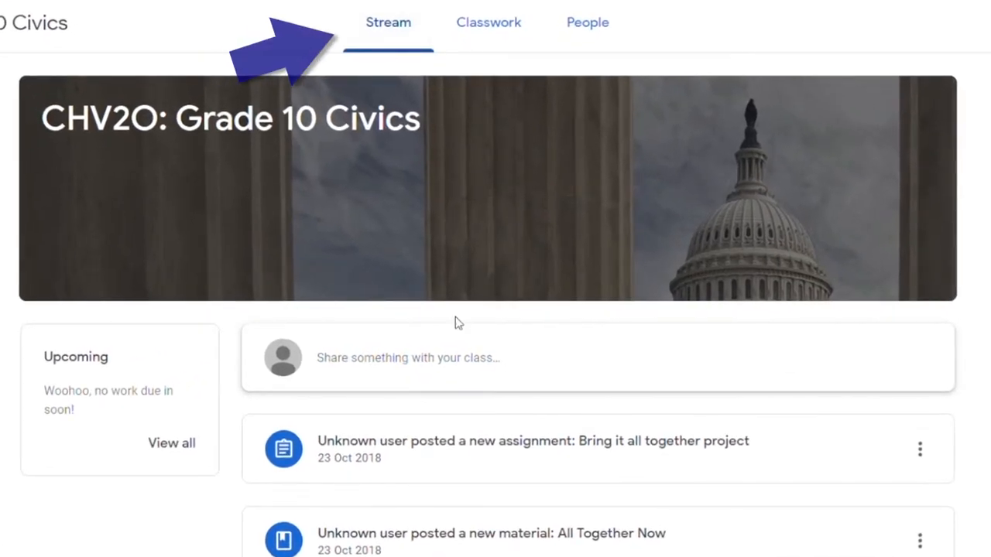
pyautogui.scroll(-3)
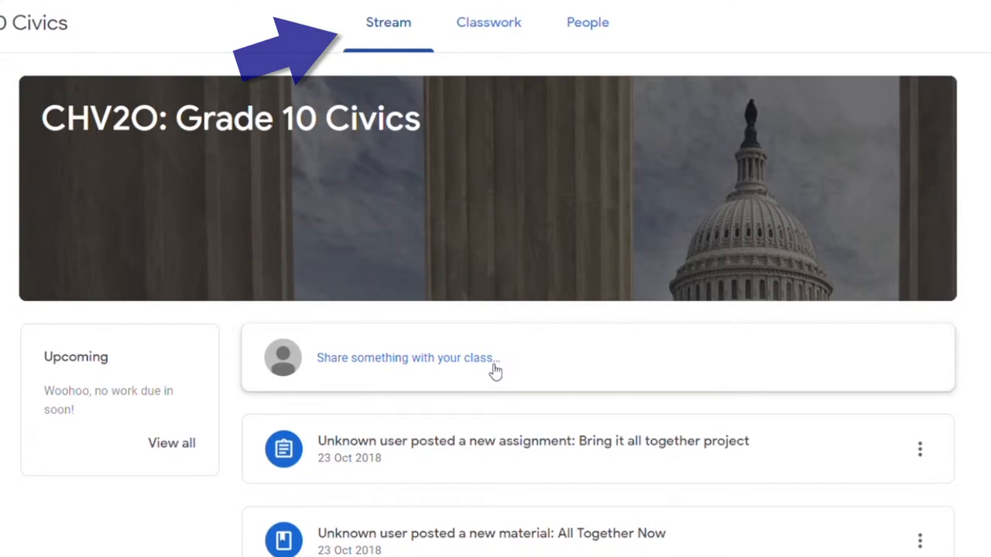
pyautogui.moveTo(490, 28)
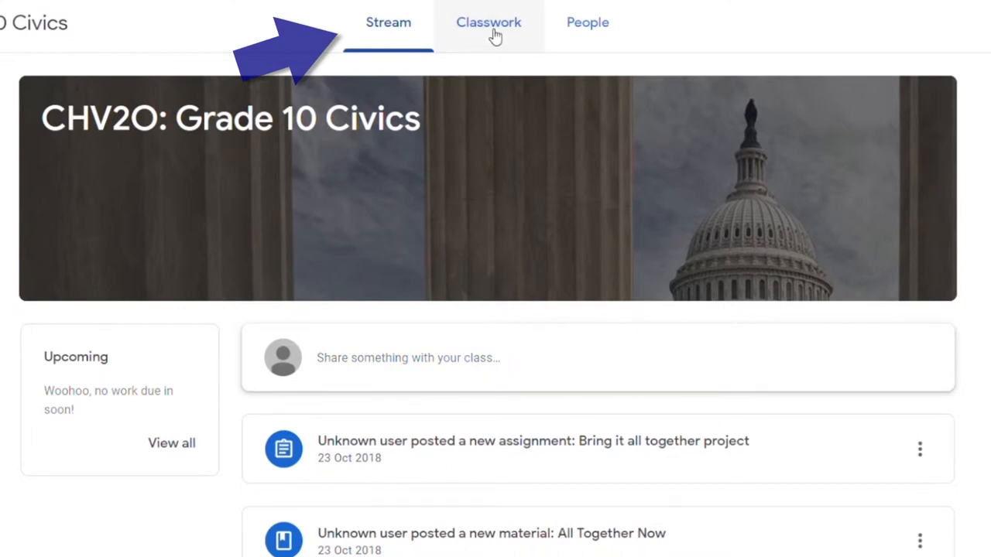
# Switch to Classwork and browse the topics from Course Information and Introduction down to Rubrics
pyautogui.click(490, 22)
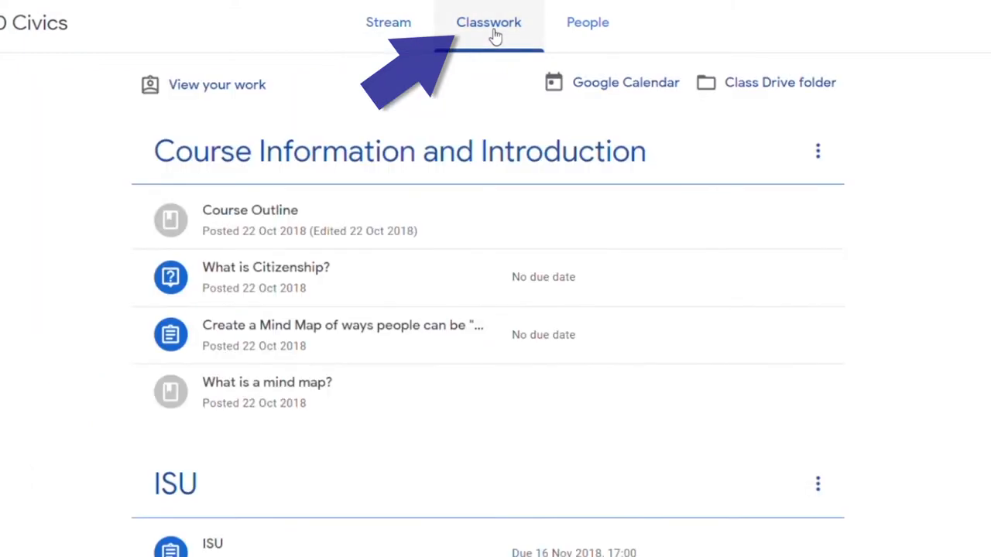
pyautogui.moveTo(951, 336)
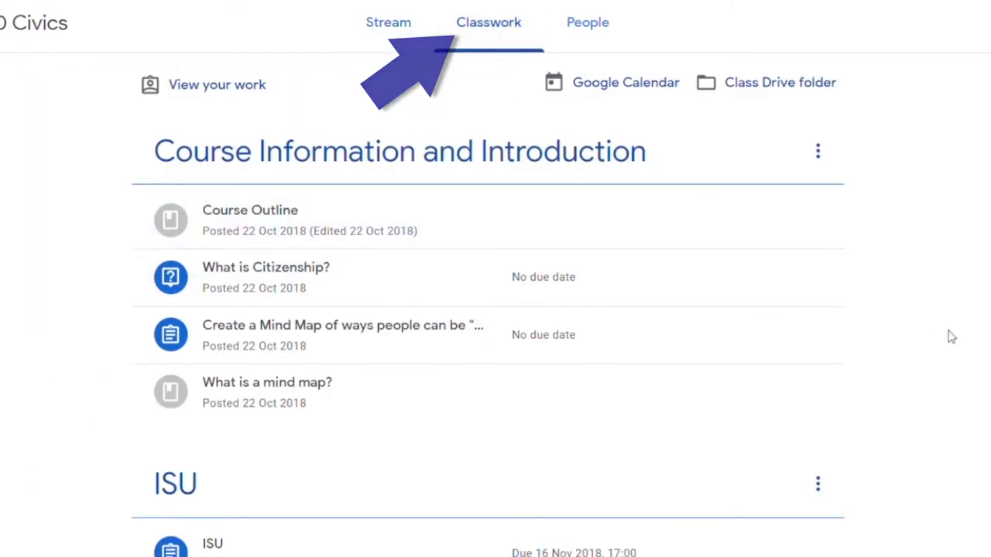
pyautogui.scroll(-3)
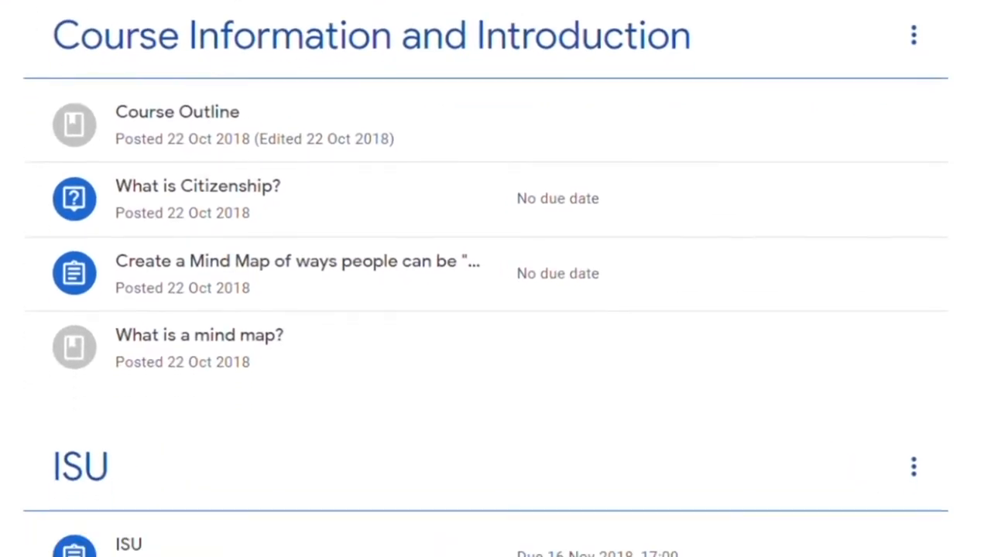
pyautogui.scroll(-3)
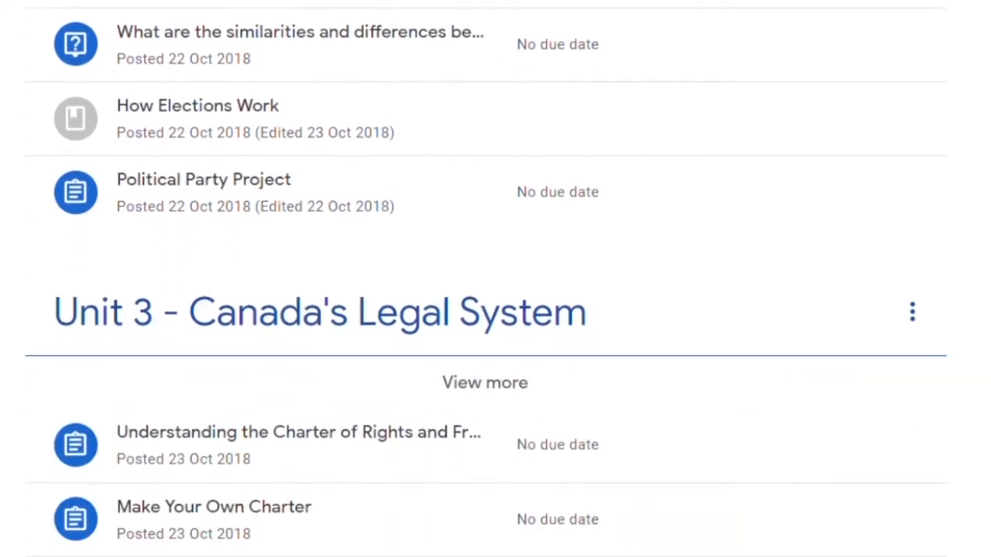
pyautogui.scroll(-3)
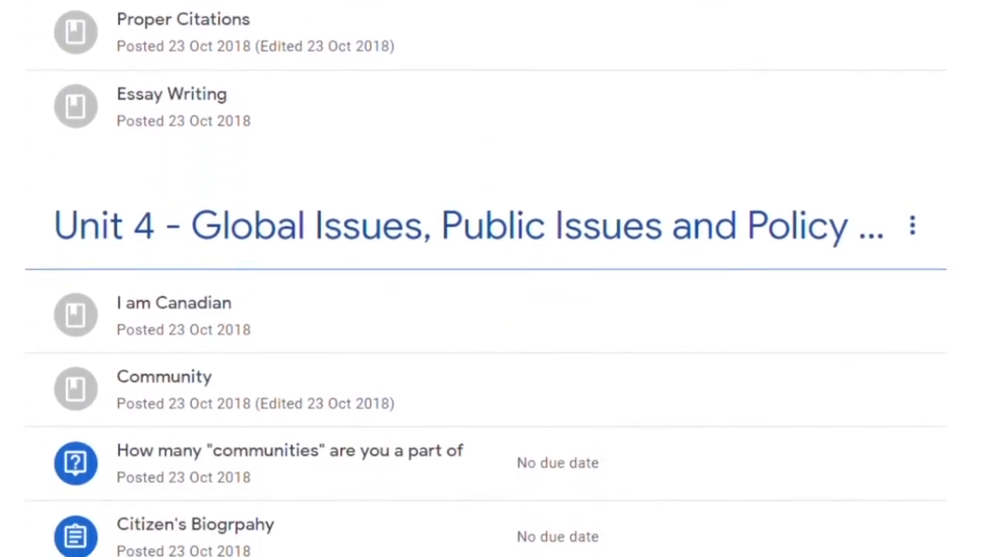
pyautogui.scroll(-3)
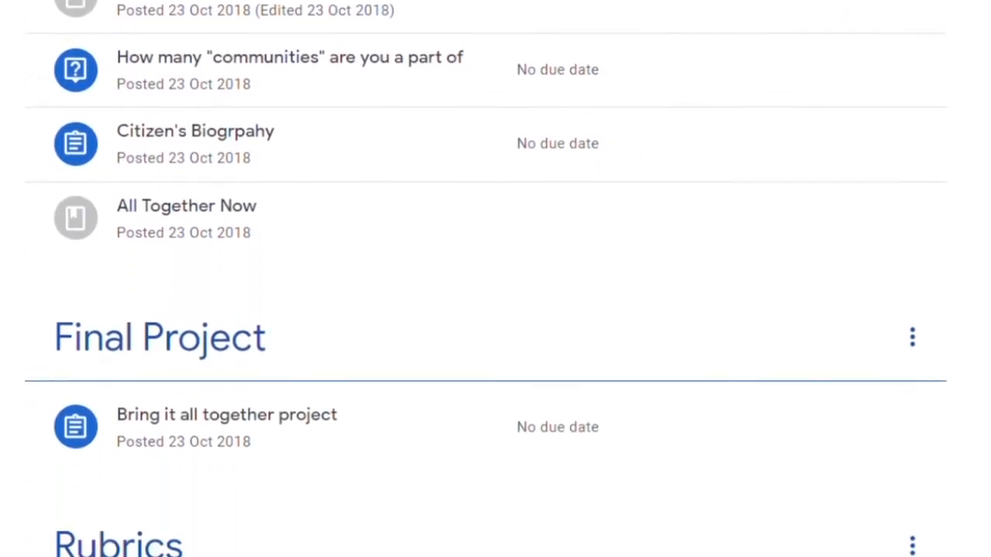
pyautogui.scroll(-3)
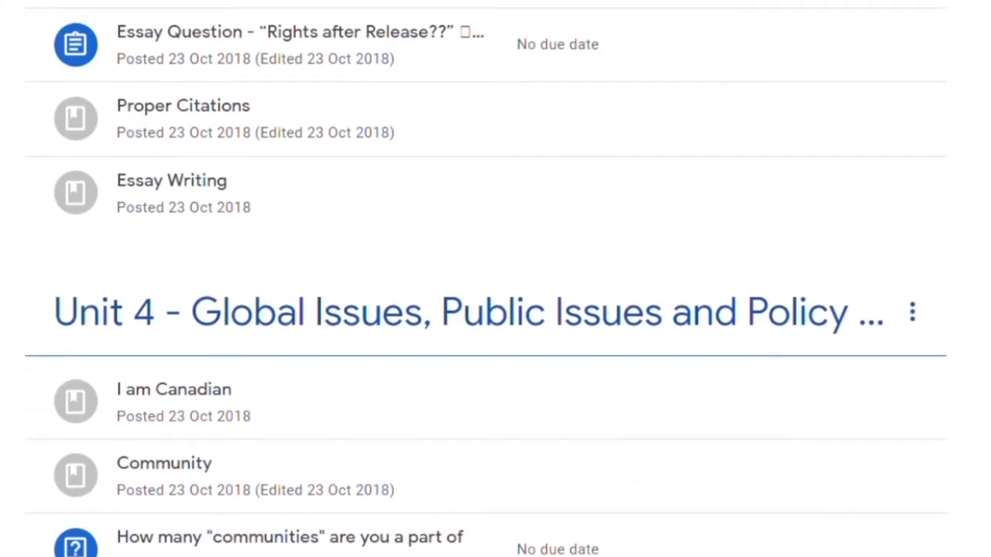
pyautogui.scroll(-3)
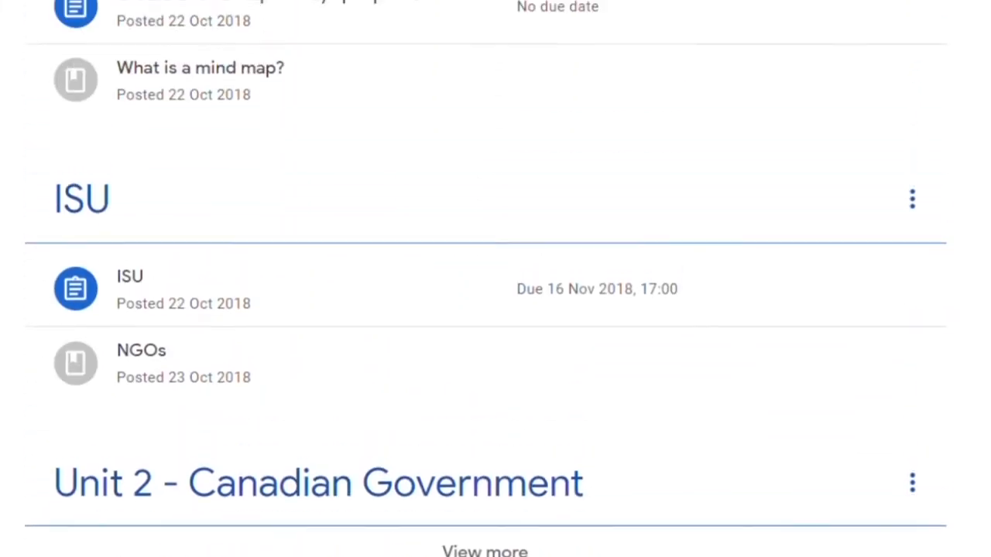
pyautogui.scroll(3)
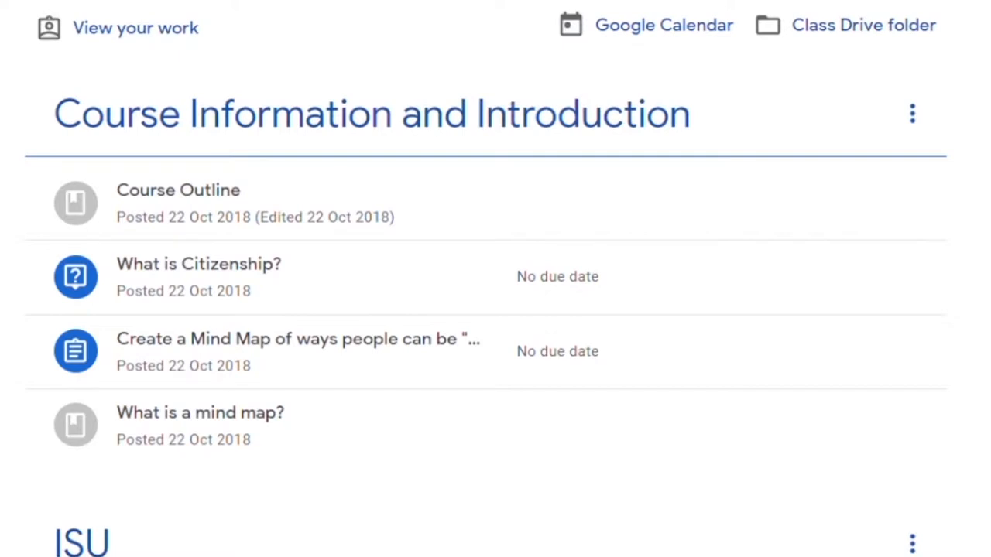
pyautogui.scroll(-3)
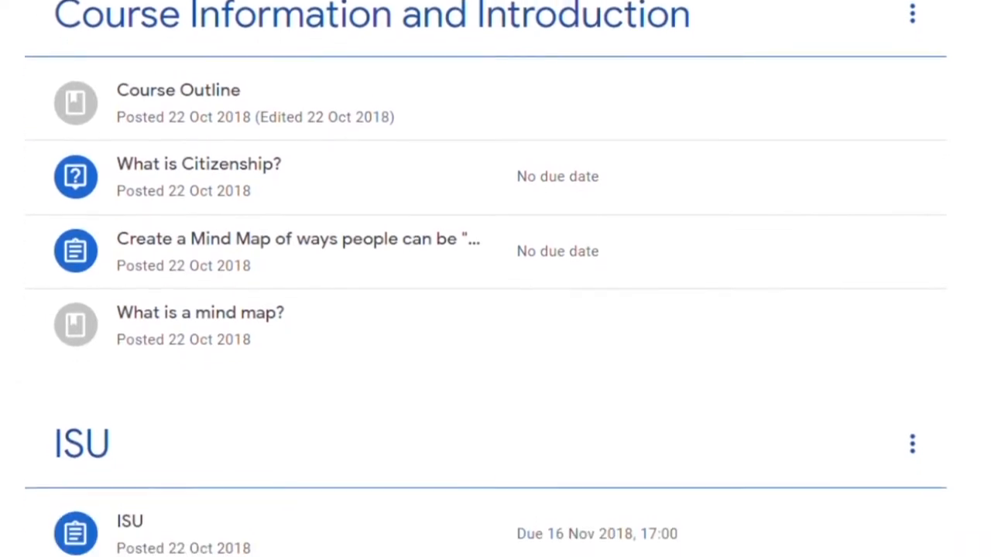
pyautogui.scroll(-3)
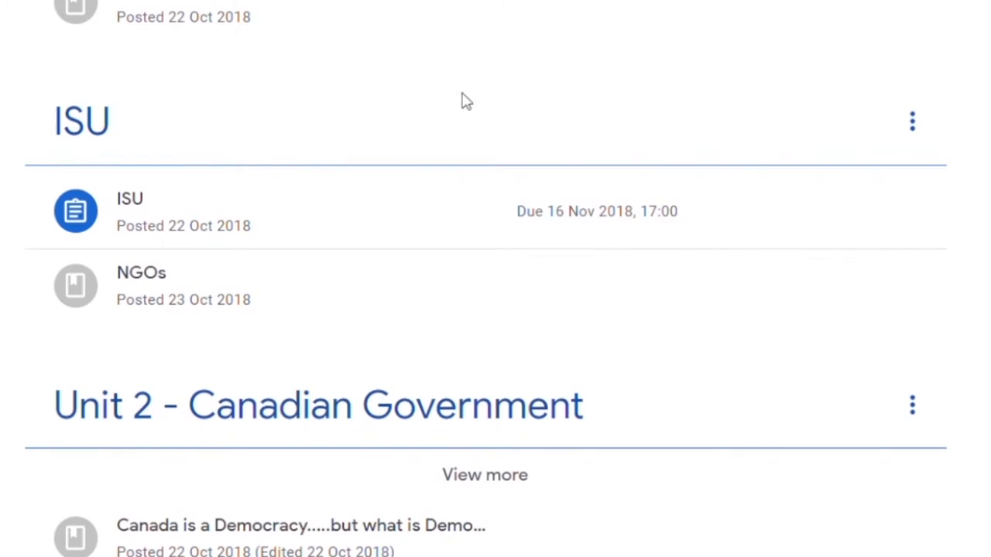
pyautogui.moveTo(223, 248)
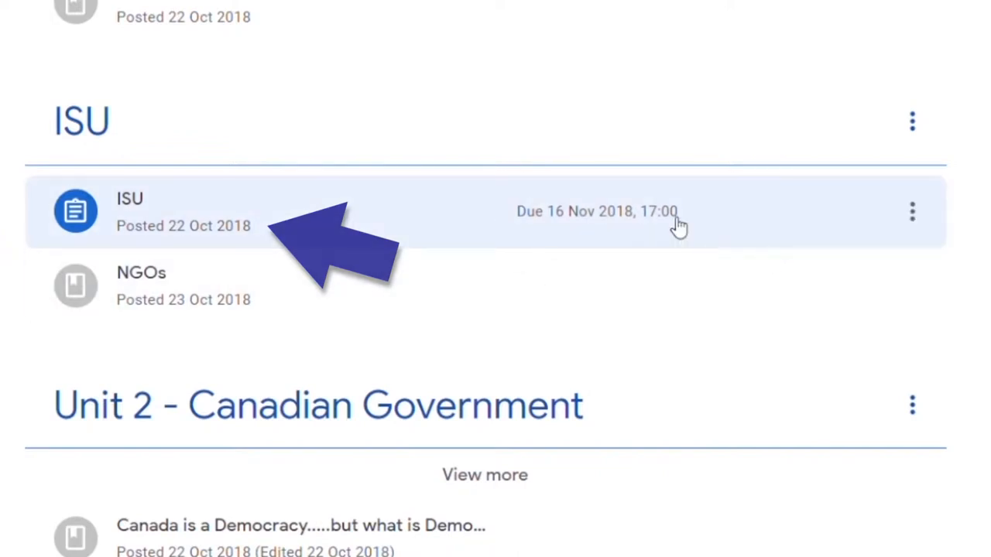
pyautogui.moveTo(901, 257)
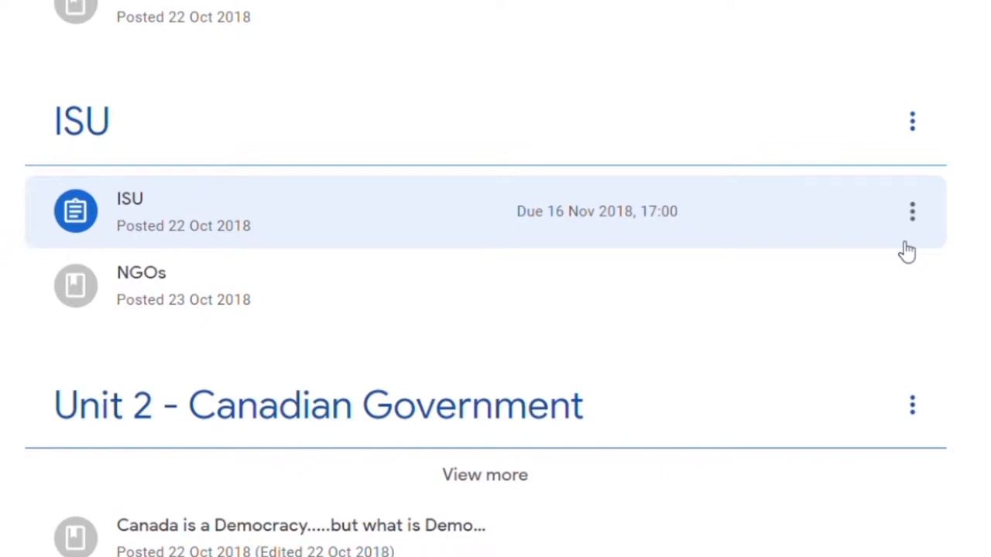
pyautogui.moveTo(288, 291)
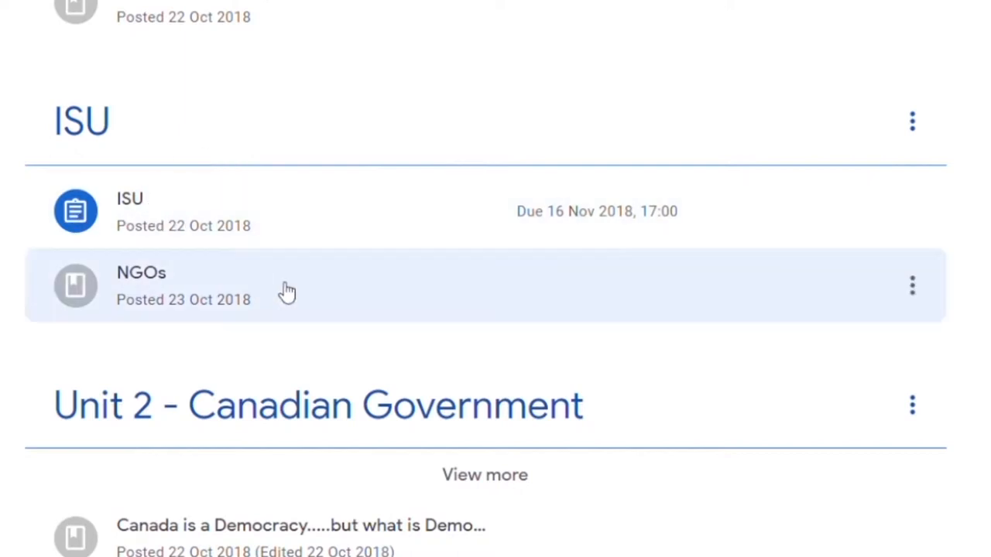
pyautogui.moveTo(436, 178)
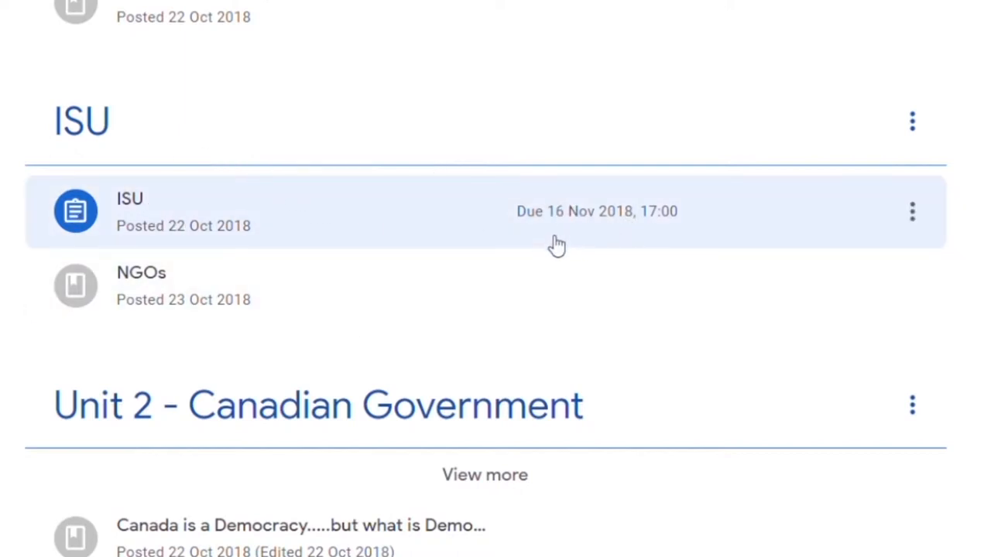
pyautogui.moveTo(525, 159)
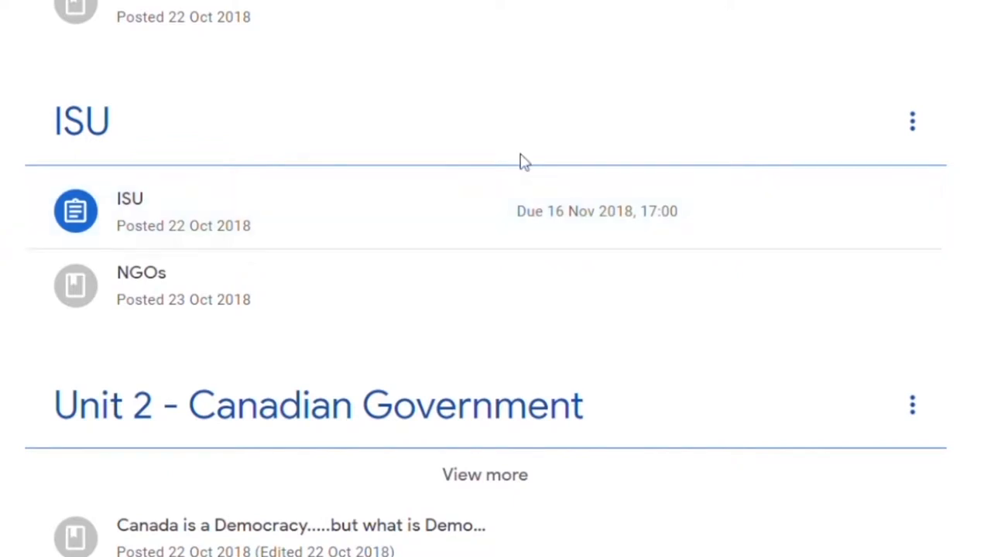
pyautogui.moveTo(403, 229)
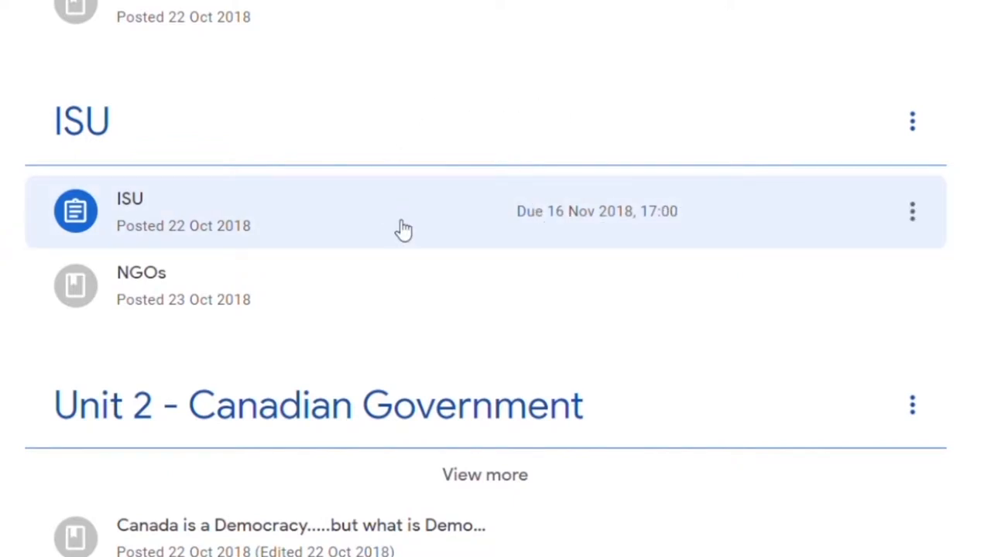
pyautogui.moveTo(256, 232)
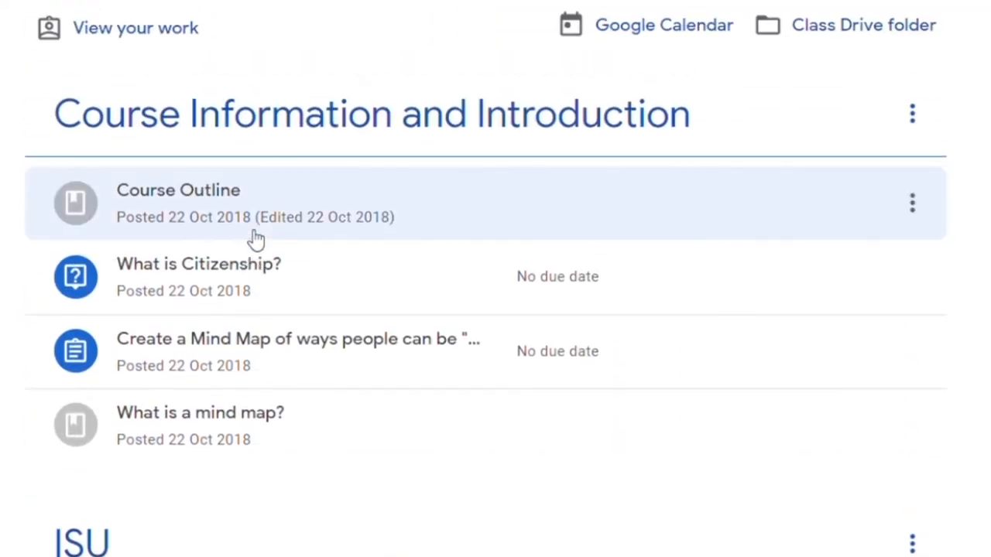
pyautogui.scroll(-3)
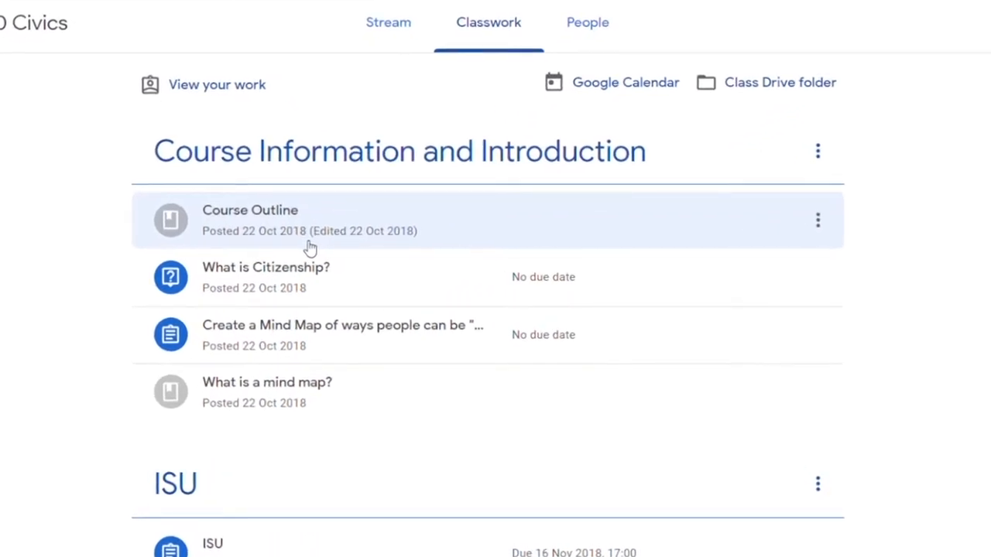
pyautogui.scroll(-3)
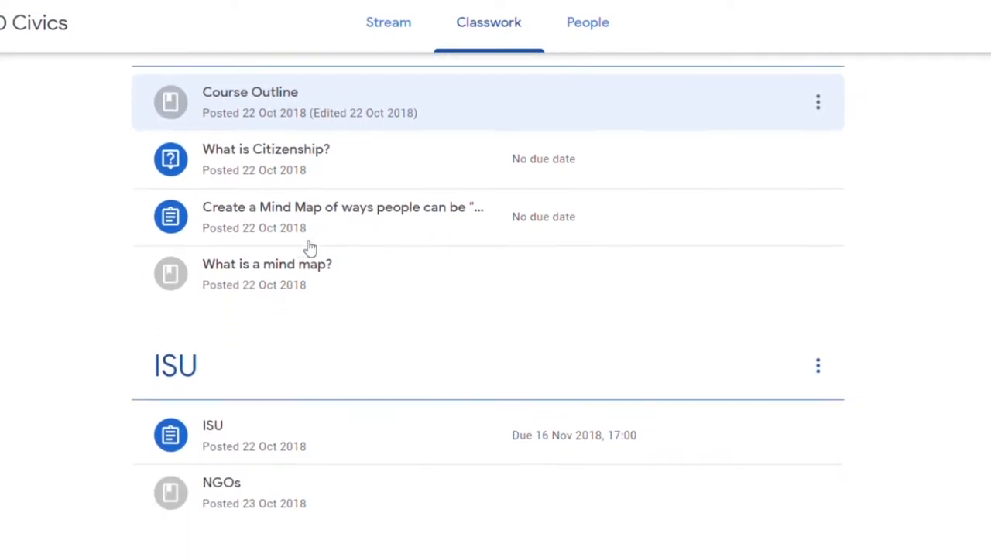
pyautogui.scroll(3)
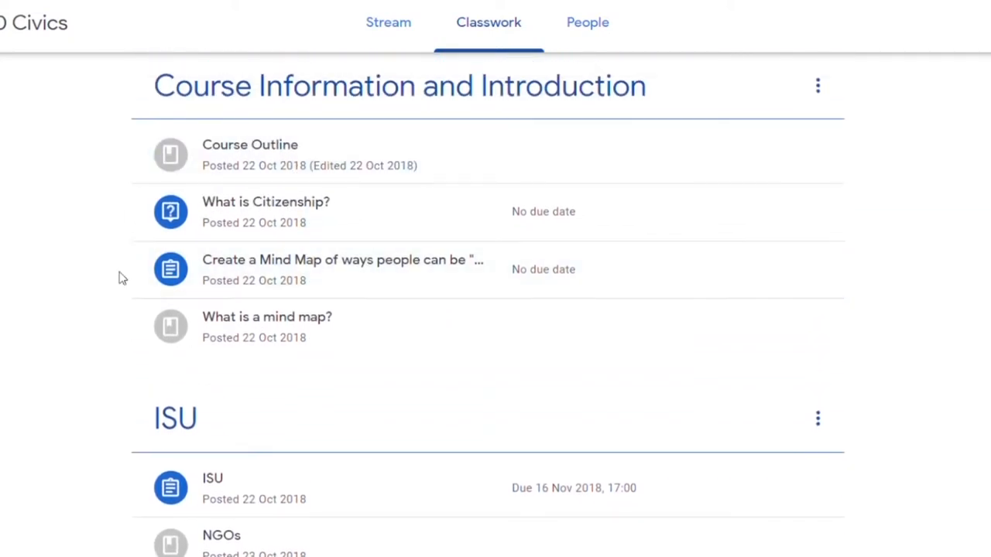
pyautogui.moveTo(198, 155)
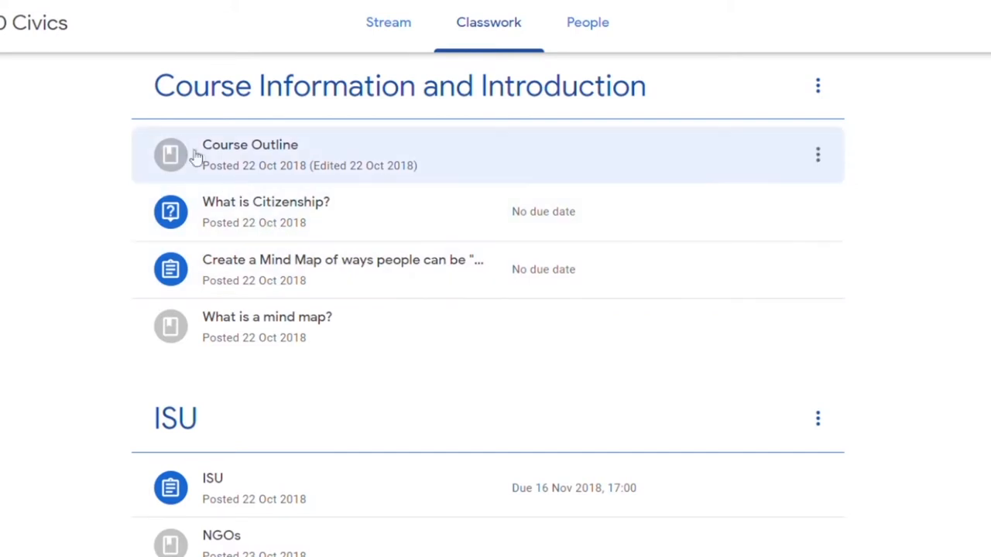
pyautogui.moveTo(236, 180)
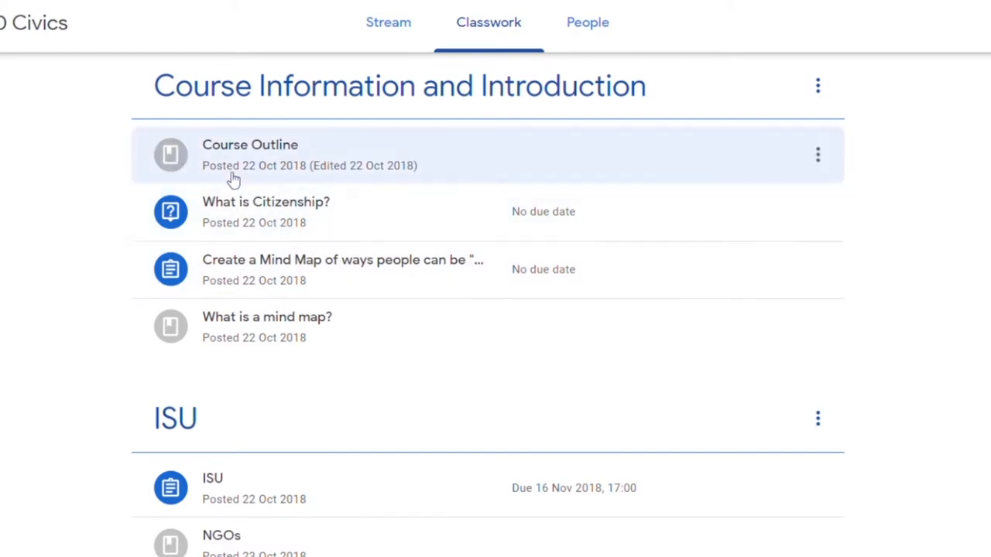
pyautogui.moveTo(192, 159)
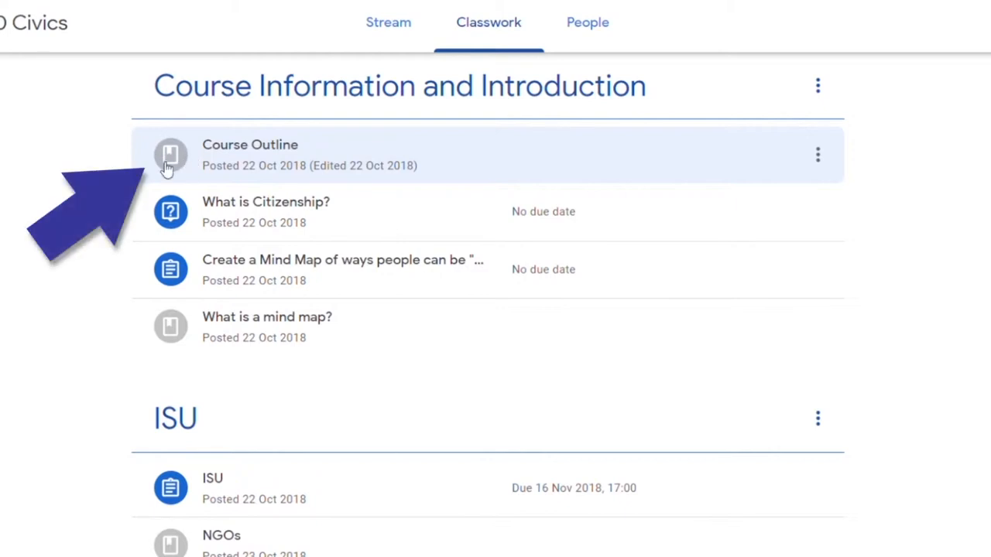
pyautogui.moveTo(169, 158)
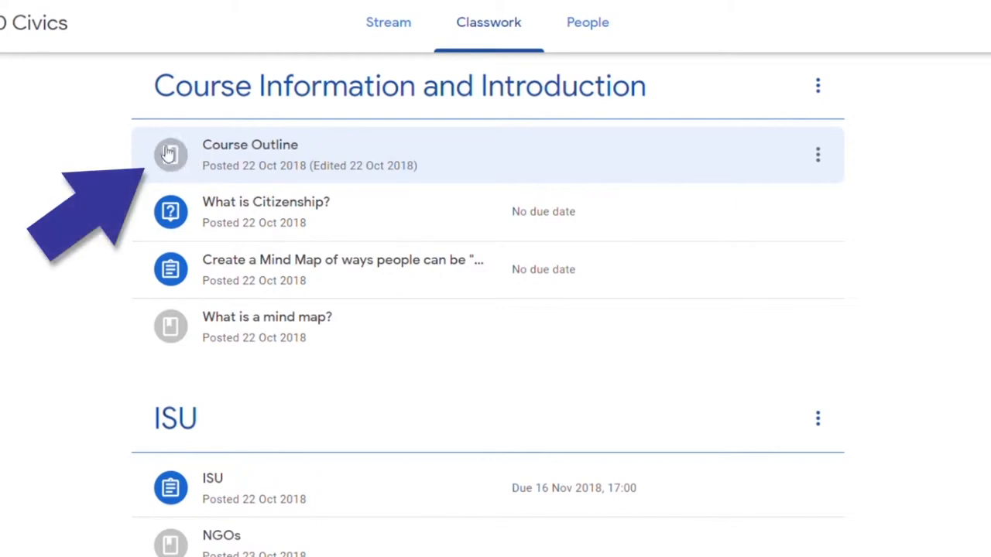
pyautogui.moveTo(192, 170)
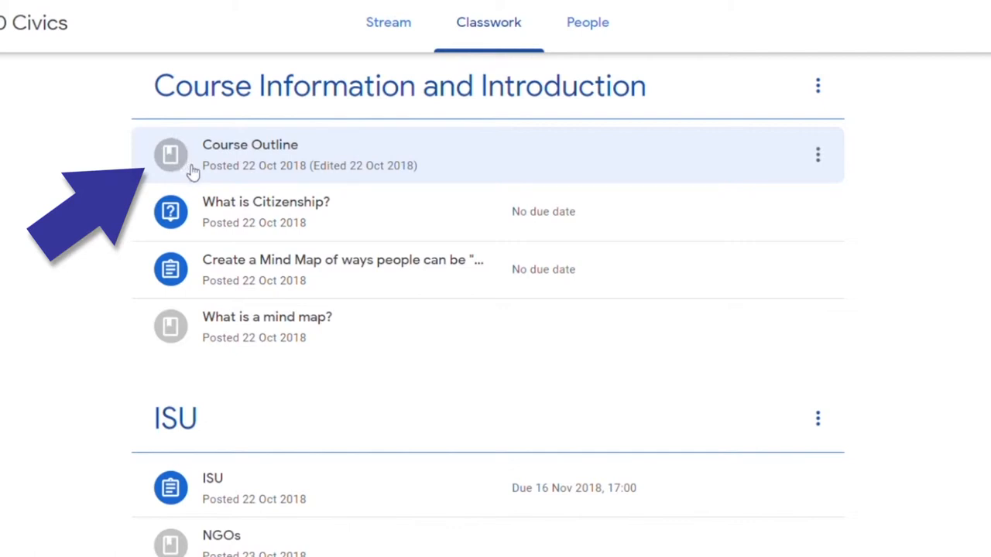
pyautogui.moveTo(195, 174)
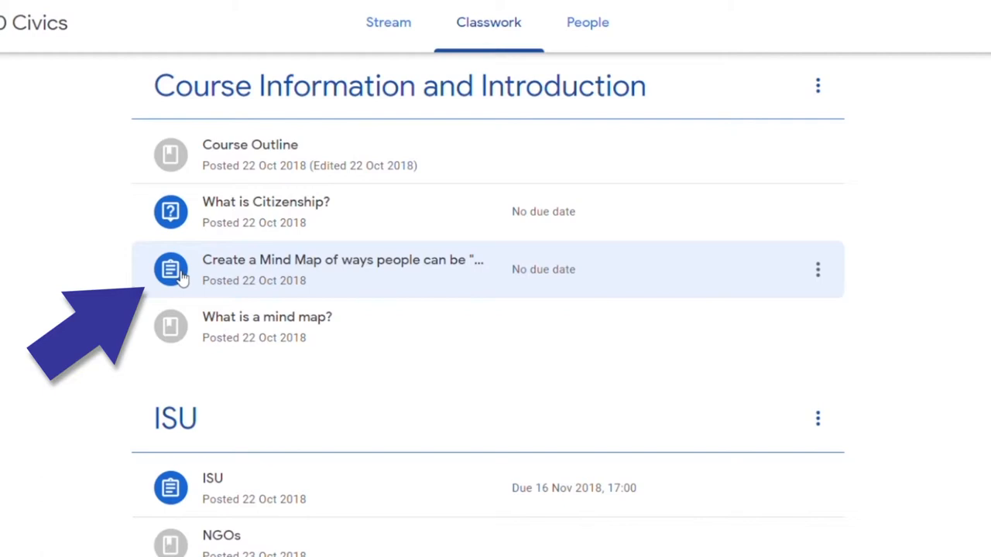
# Expand the Good Citizens mind map assignment in the Classwork list and view its details
pyautogui.scroll(-3)
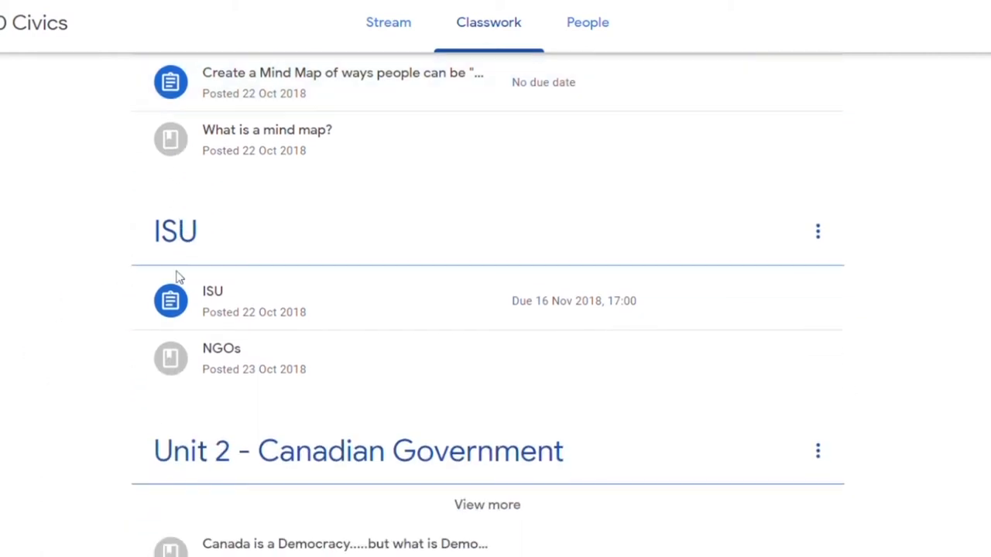
pyautogui.scroll(3)
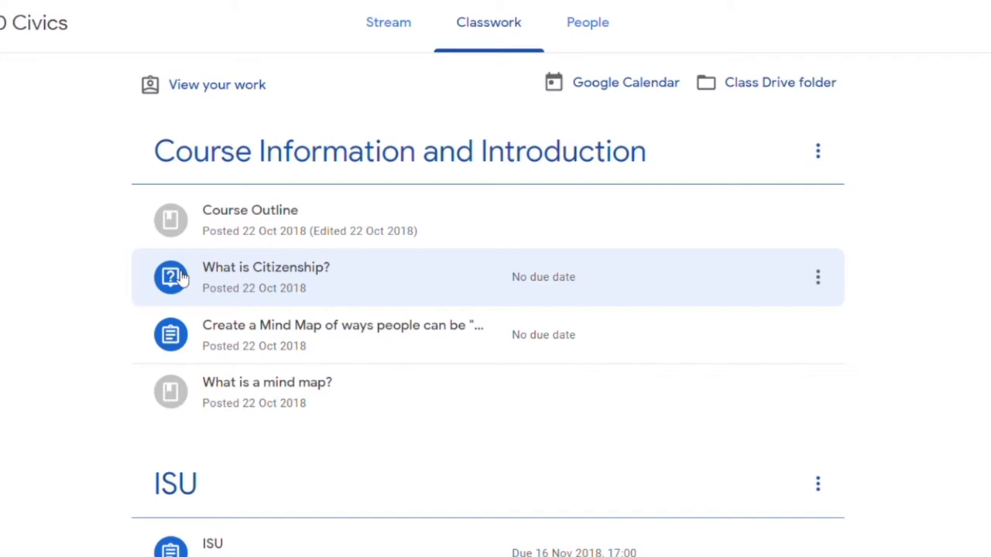
pyautogui.click(340, 334)
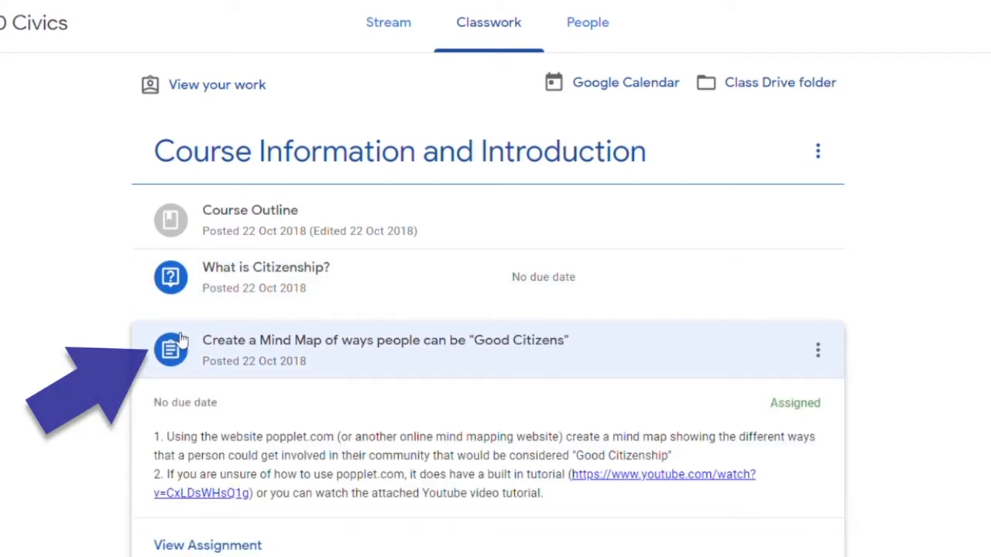
pyautogui.scroll(-3)
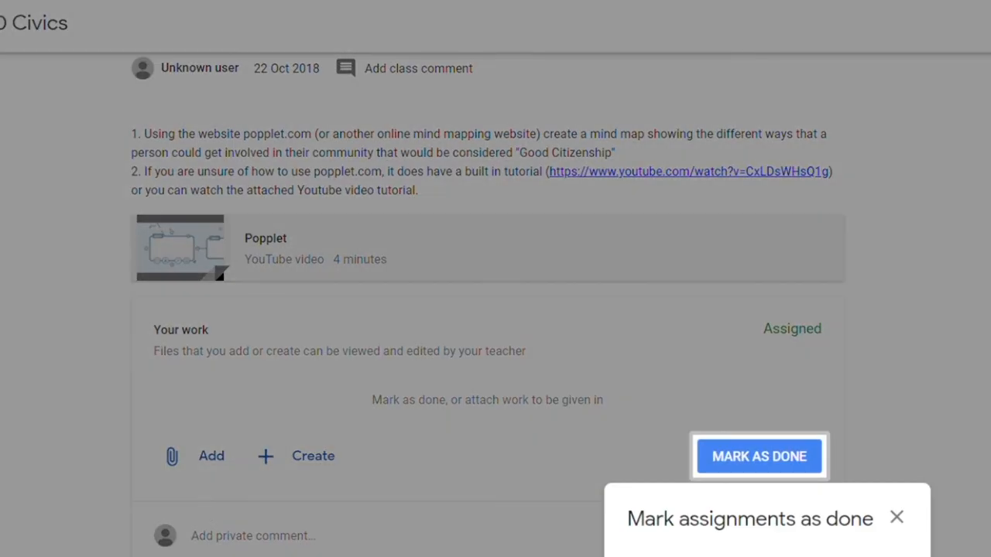
# Dismiss the 'Mark assignments as done' tip and review the assignment's Add and Create options
pyautogui.click(897, 517)
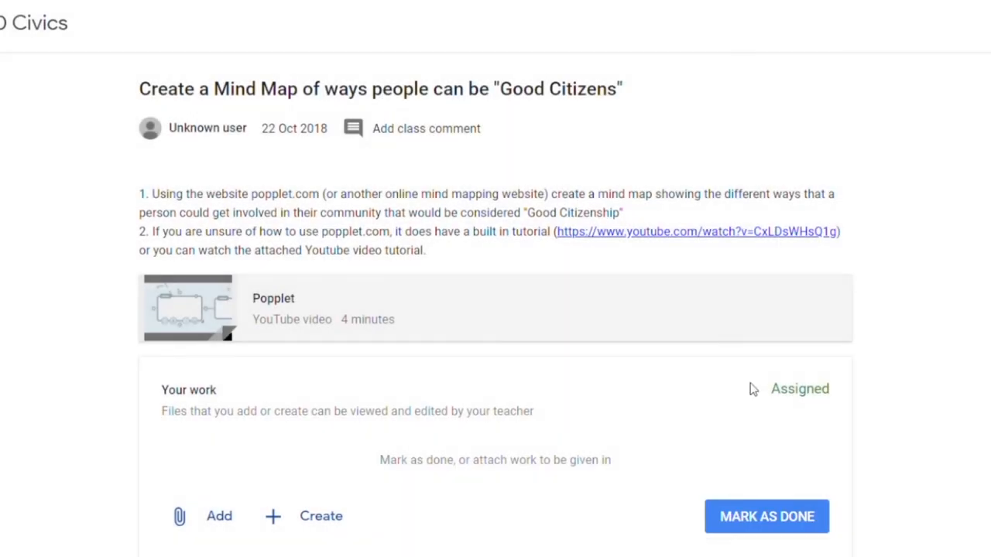
pyautogui.scroll(-3)
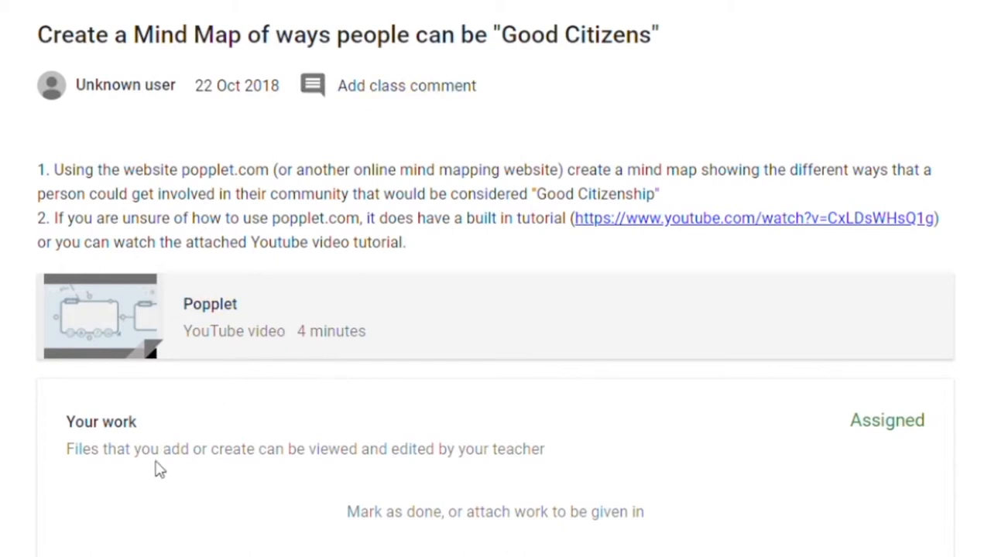
pyautogui.moveTo(743, 353)
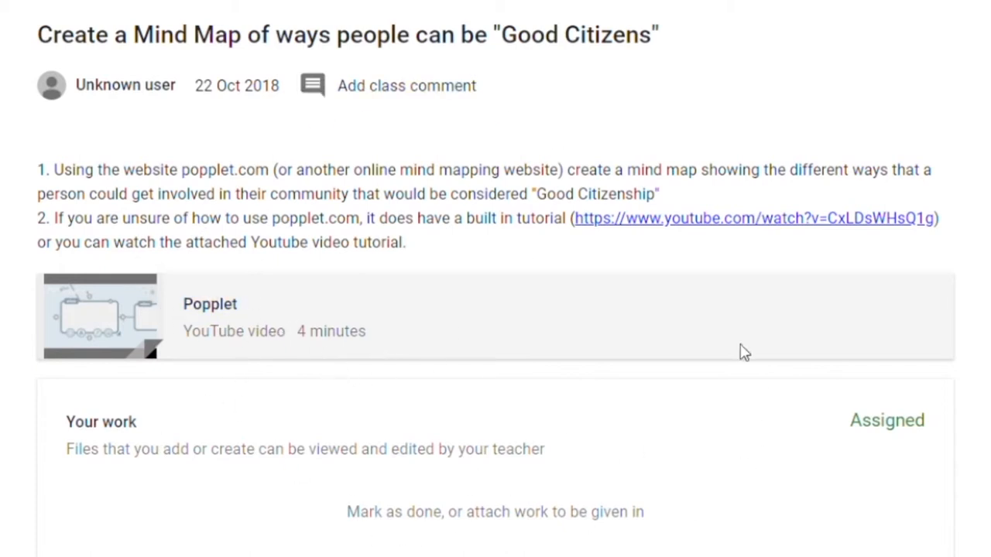
pyautogui.scroll(-3)
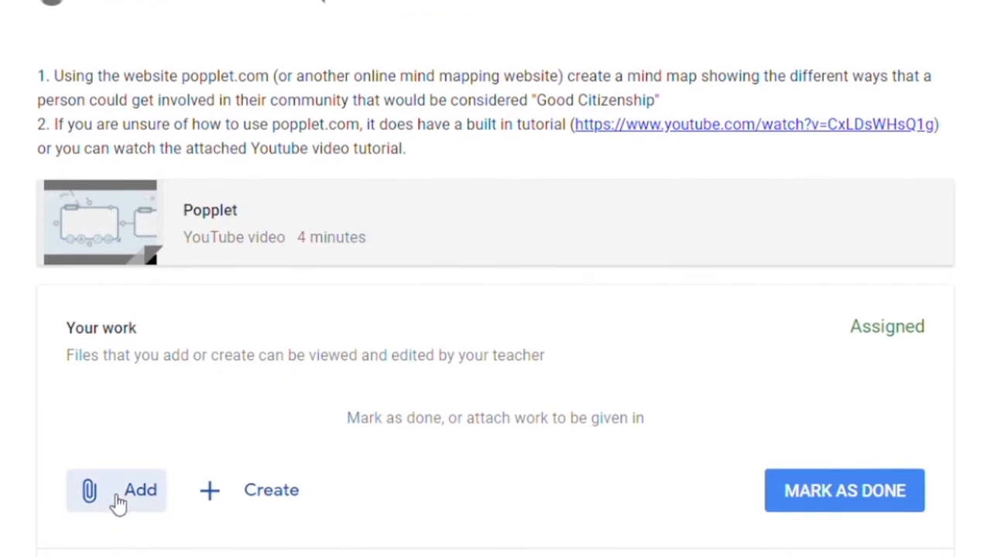
pyautogui.moveTo(147, 502)
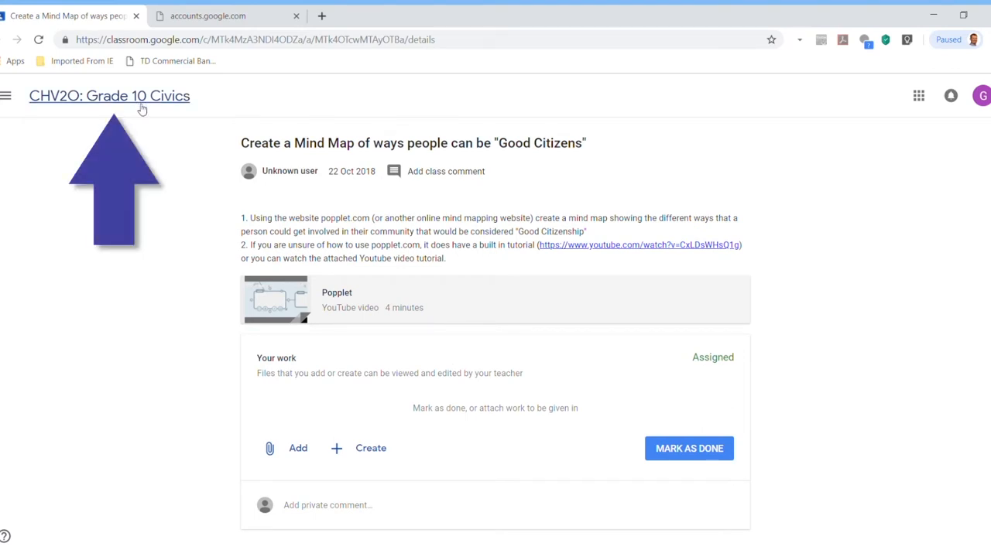
# Return to the Grade 10 Civics Stream via the course title, then back to the Classwork list
pyautogui.click(109, 96)
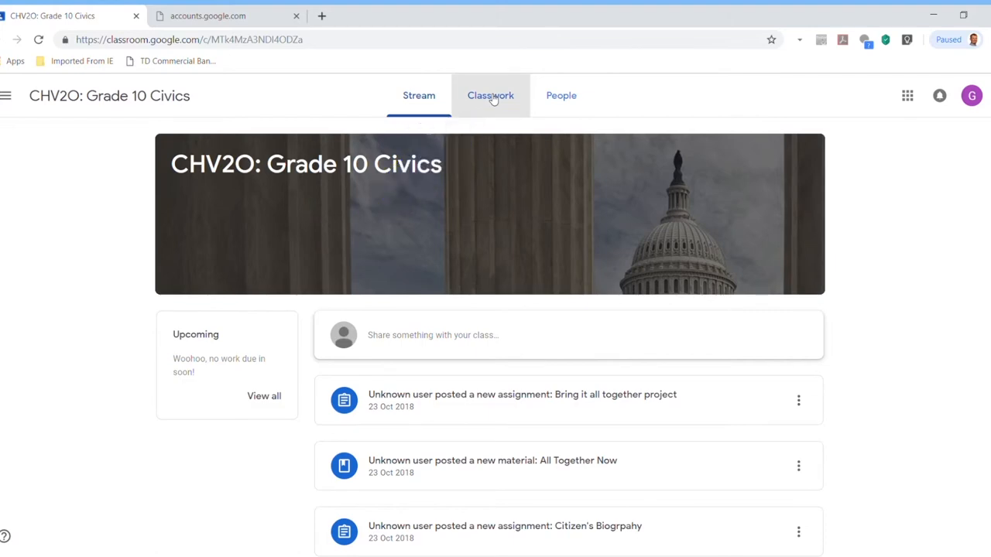
pyautogui.click(489, 96)
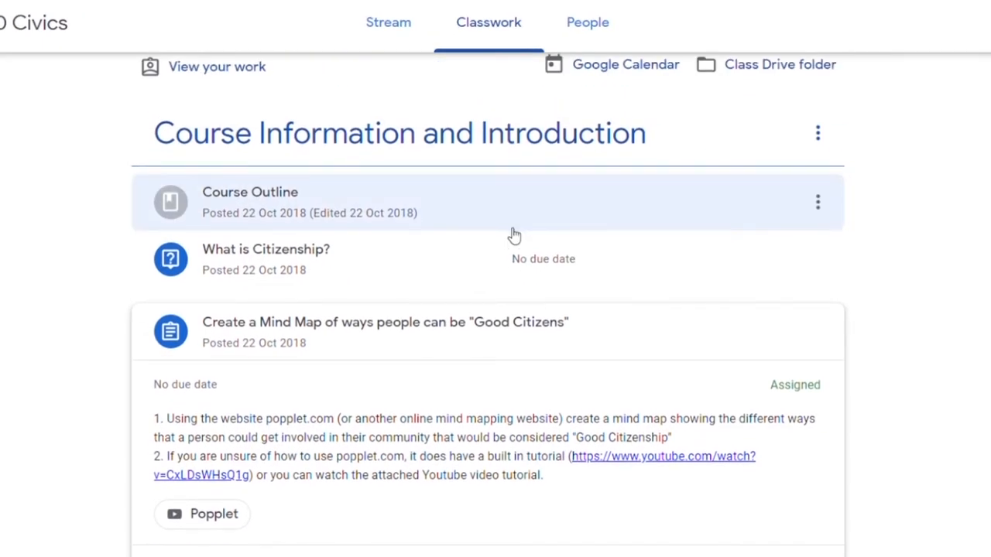
pyautogui.moveTo(936, 232)
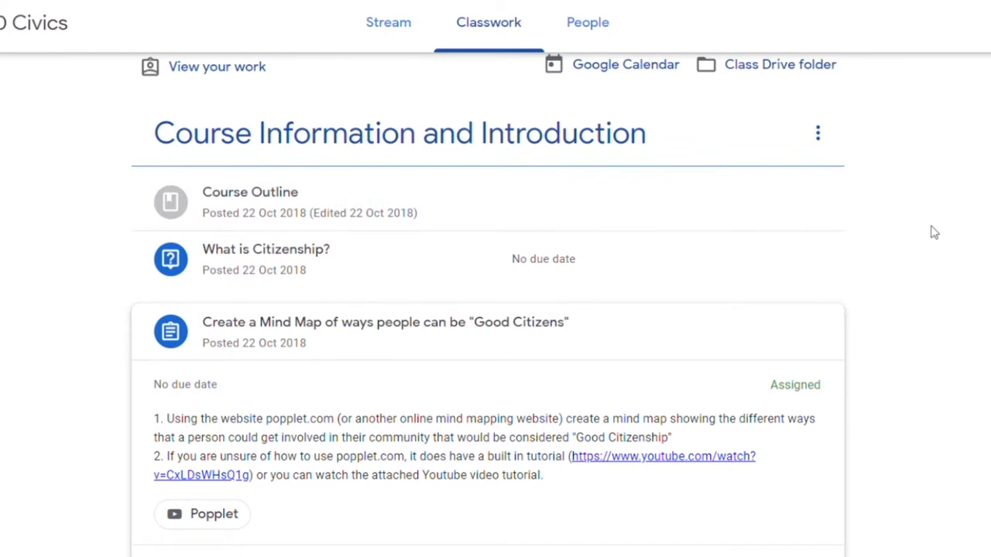
pyautogui.scroll(-3)
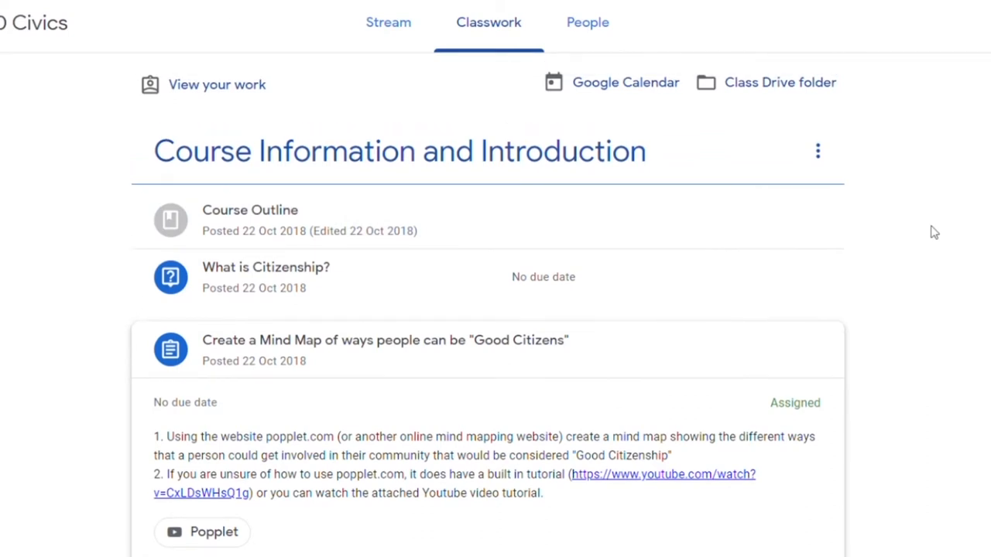
pyautogui.moveTo(781, 82)
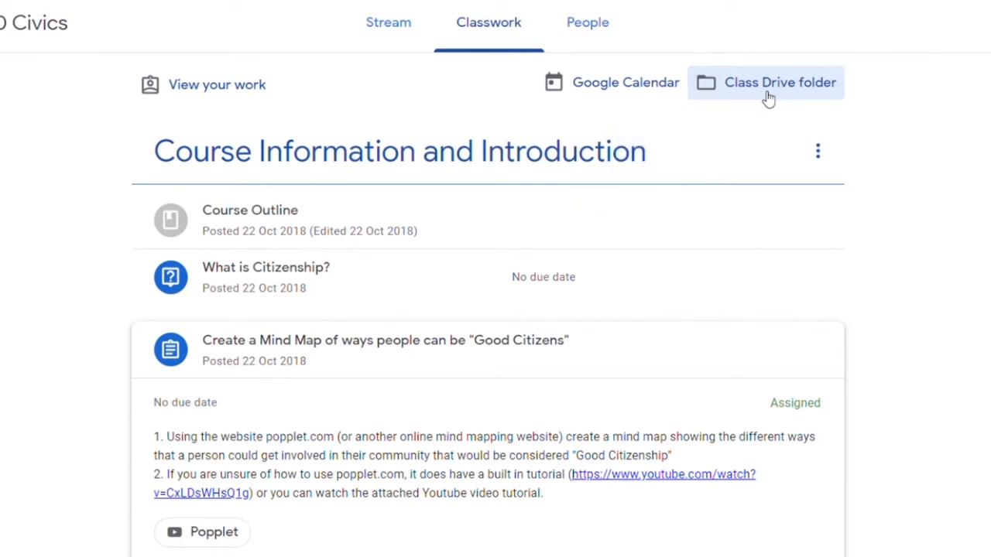
pyautogui.moveTo(619, 84)
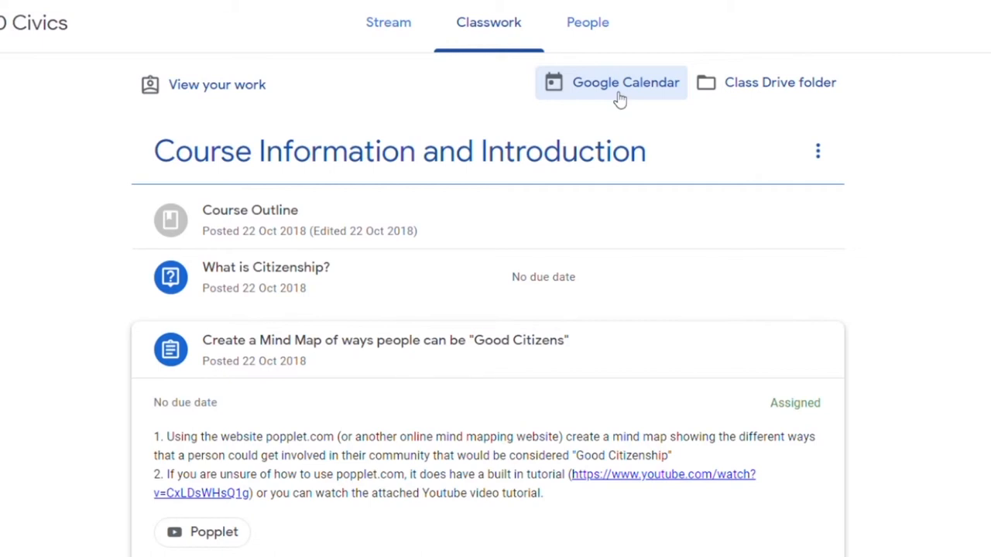
pyautogui.scroll(-3)
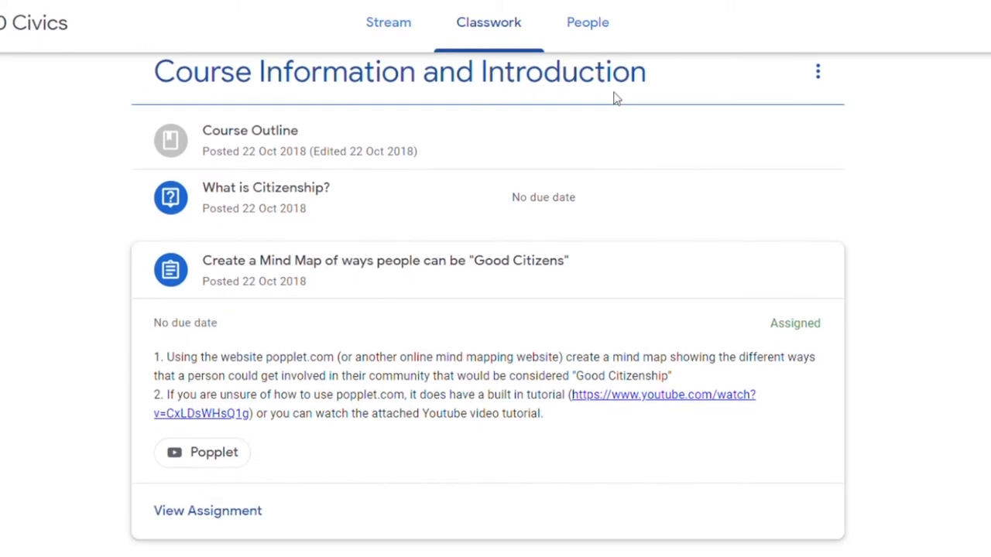
pyautogui.scroll(-3)
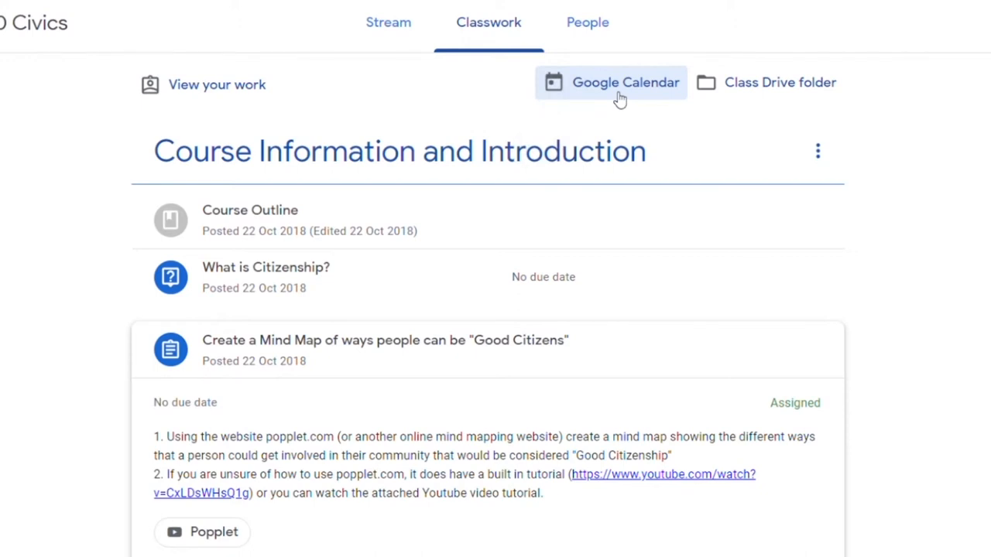
# Show the course's People page listing its single teacher
pyautogui.click(595, 22)
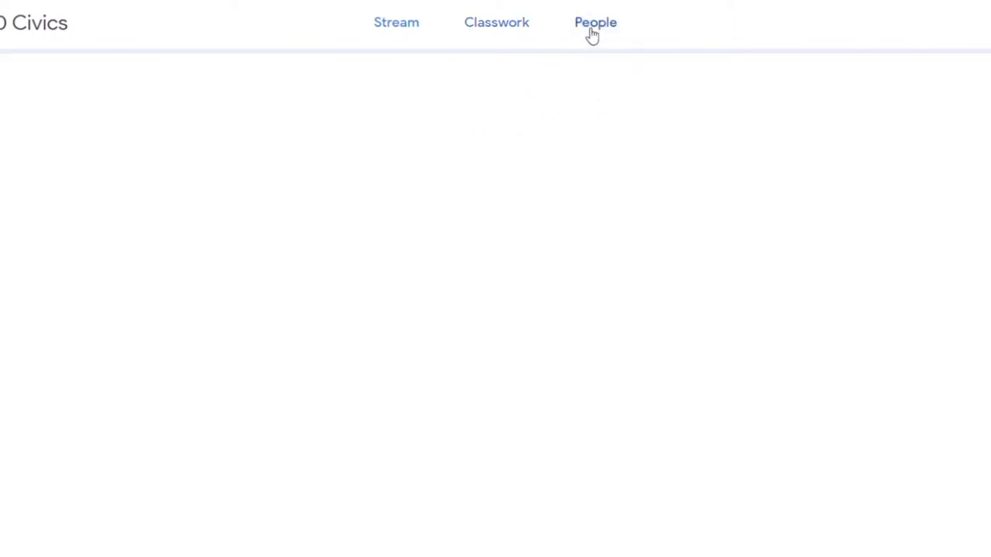
pyautogui.click(595, 22)
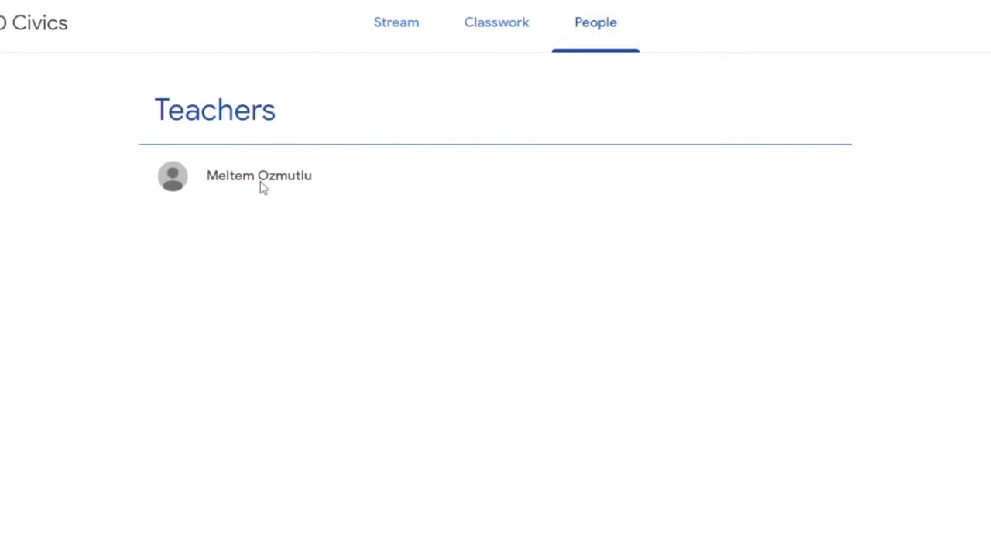
pyautogui.moveTo(356, 229)
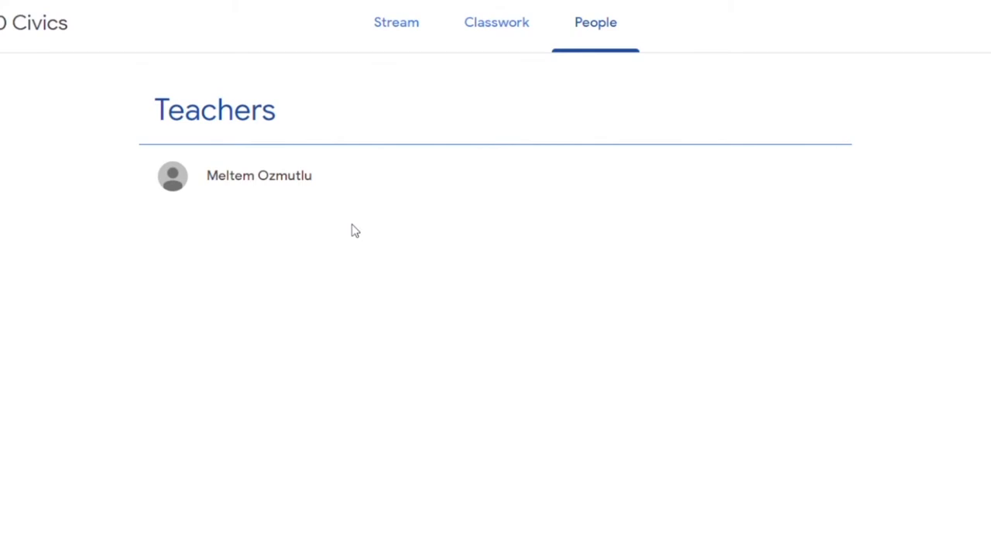
pyautogui.moveTo(260, 297)
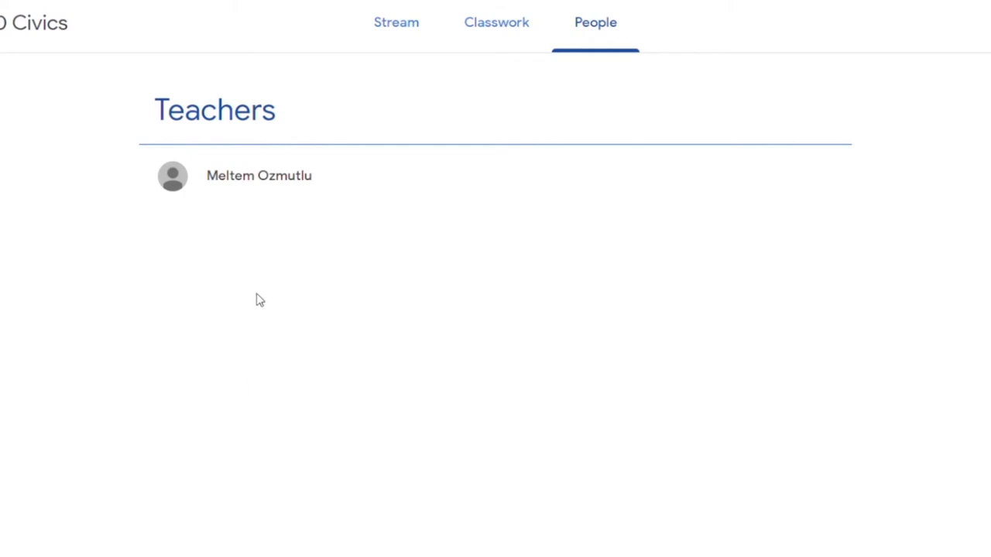
pyautogui.moveTo(309, 361)
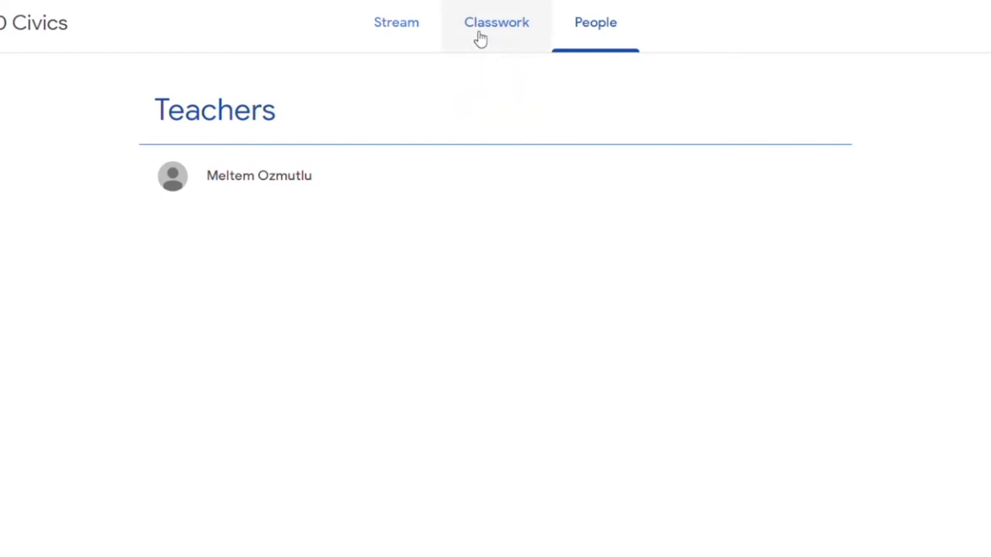
pyautogui.moveTo(482, 34)
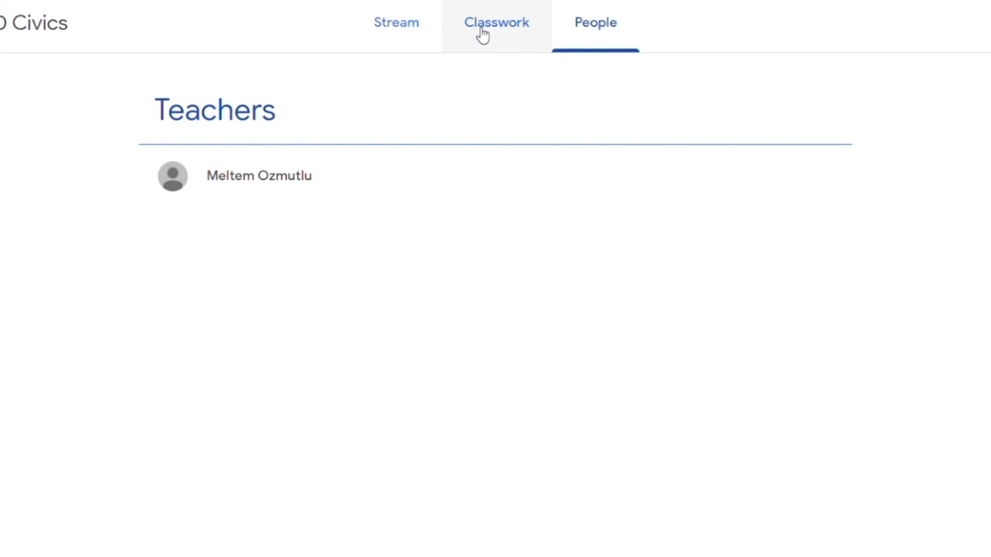
# Go back to Classwork and scroll down through the topics toward Final Project and Rubrics
pyautogui.click(490, 22)
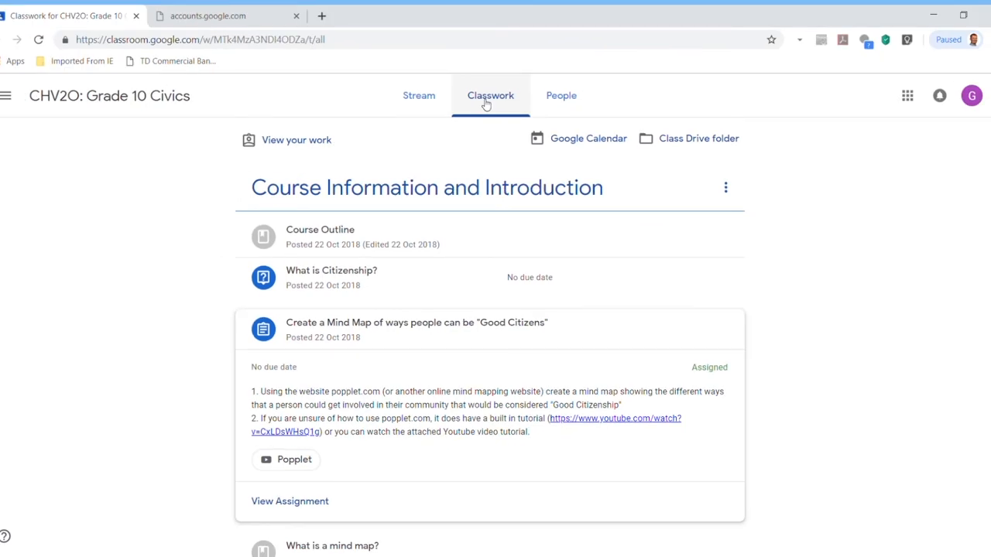
pyautogui.scroll(-3)
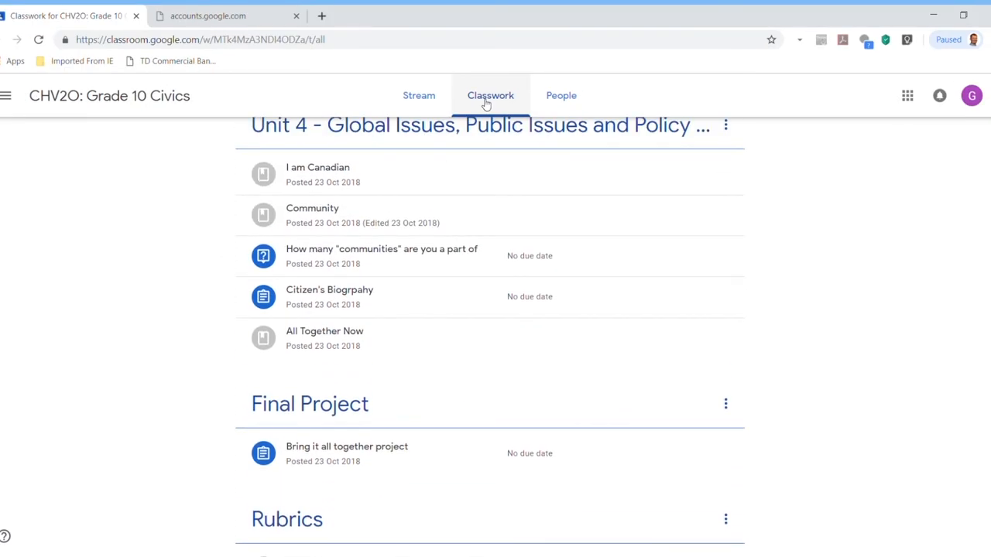
pyautogui.scroll(-3)
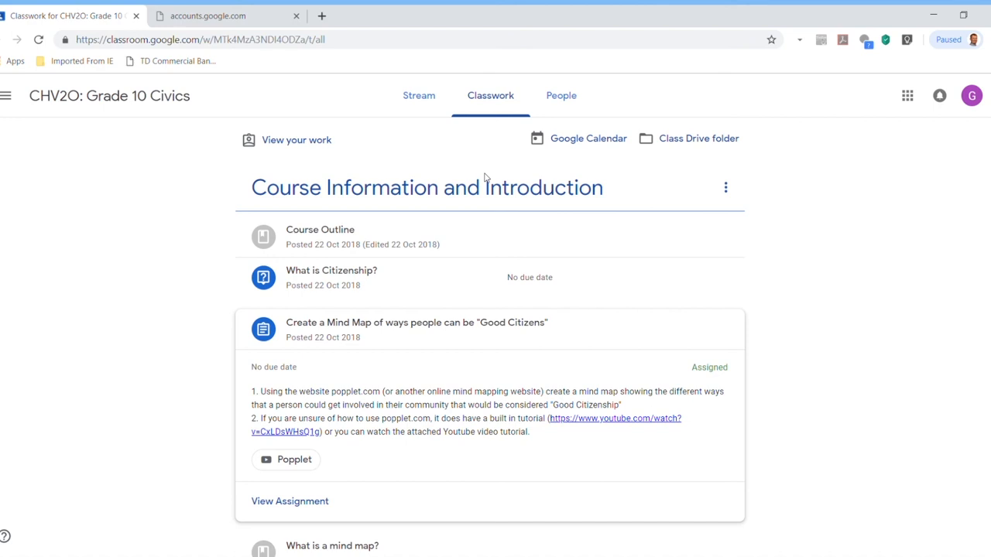
pyautogui.moveTo(941, 145)
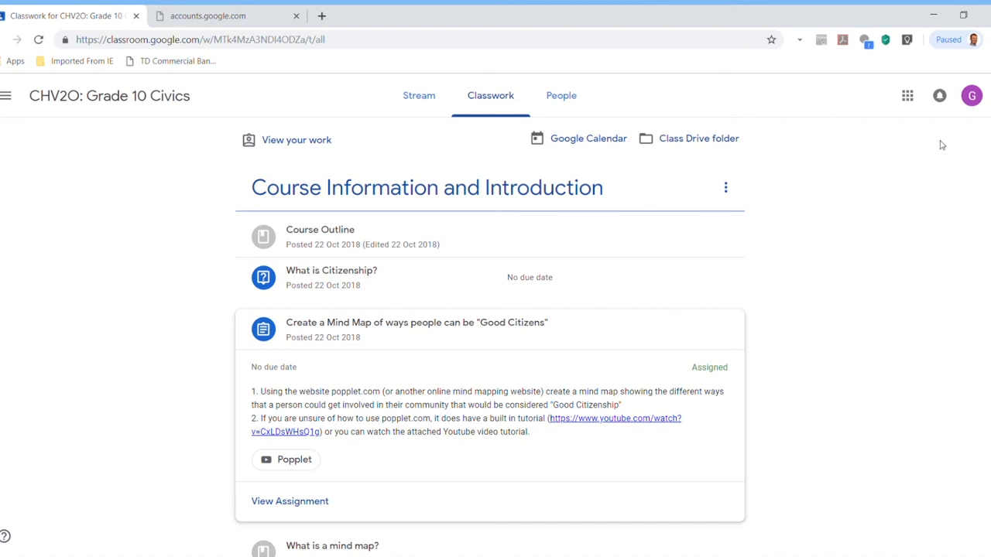